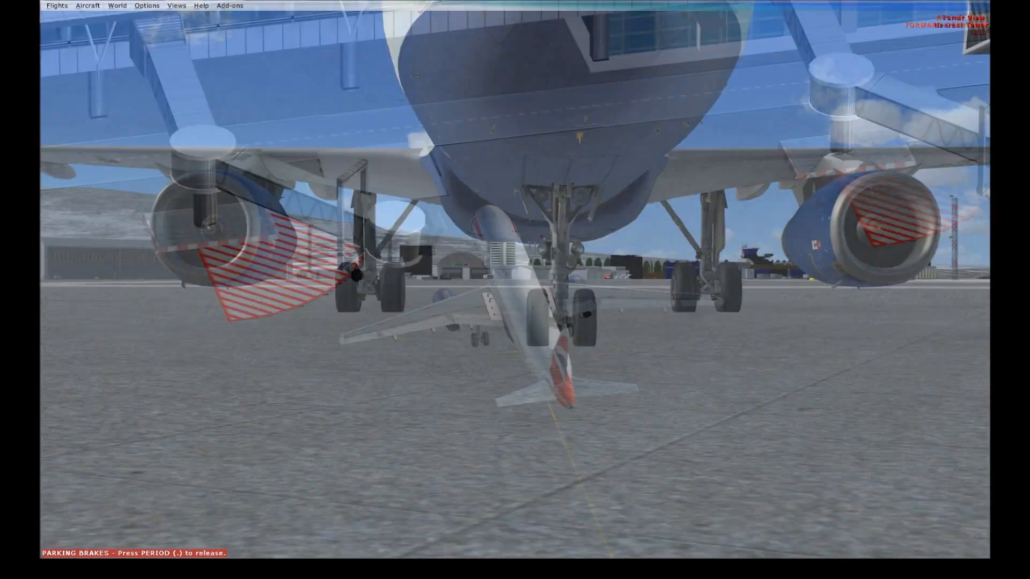
# Switch from the outside spot view into the virtual cockpit facing the captain's MCDU
pyautogui.press('S')
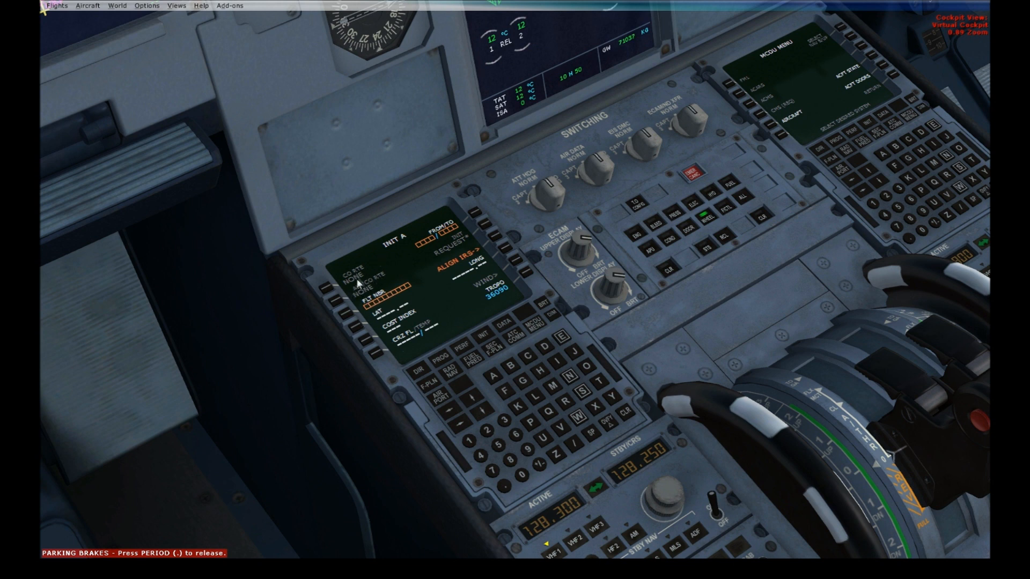
pyautogui.moveTo(374, 378)
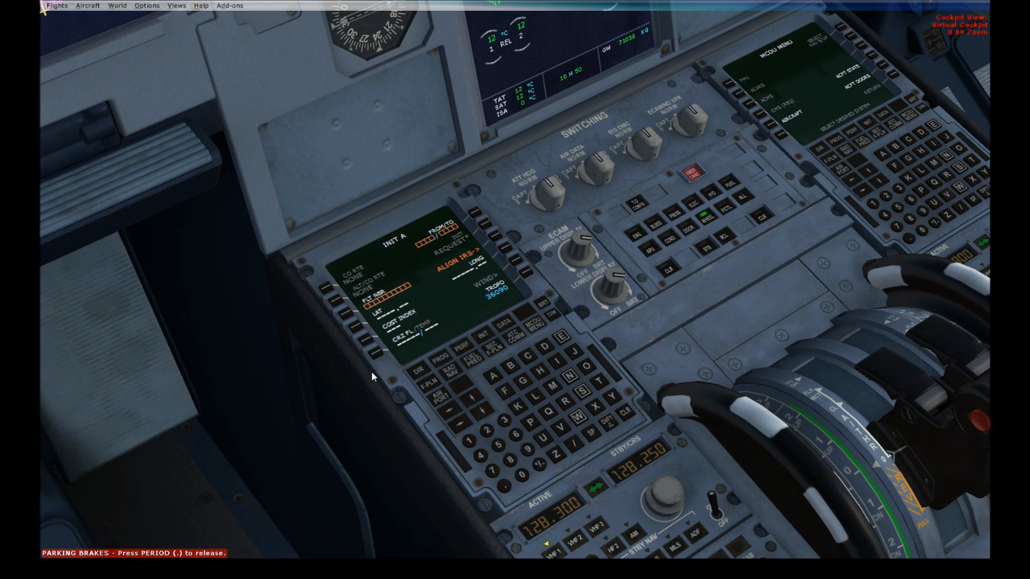
pyautogui.moveTo(478, 432)
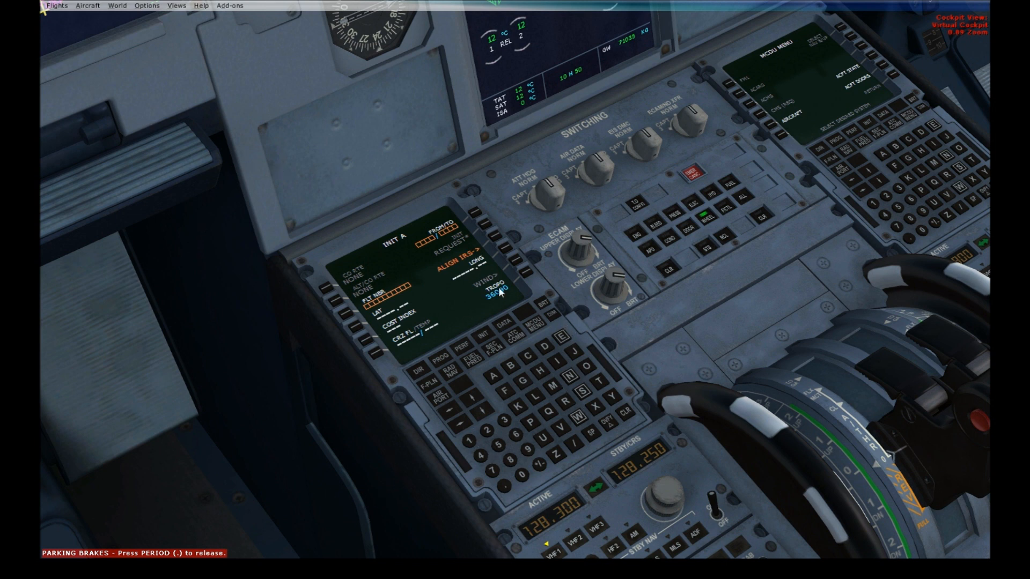
pyautogui.moveTo(803, 355)
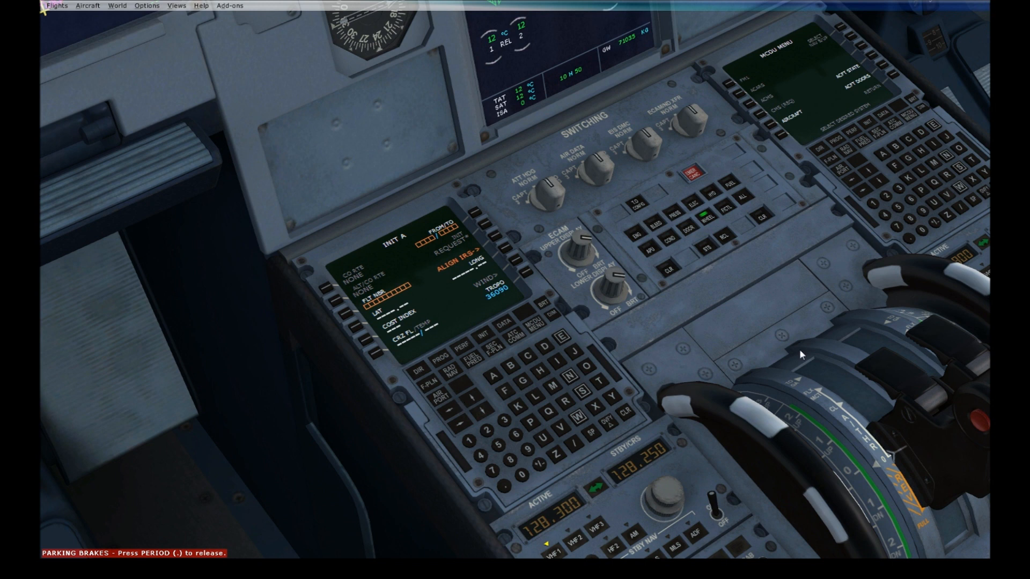
pyautogui.moveTo(533, 418)
pyautogui.write('LBSF/')
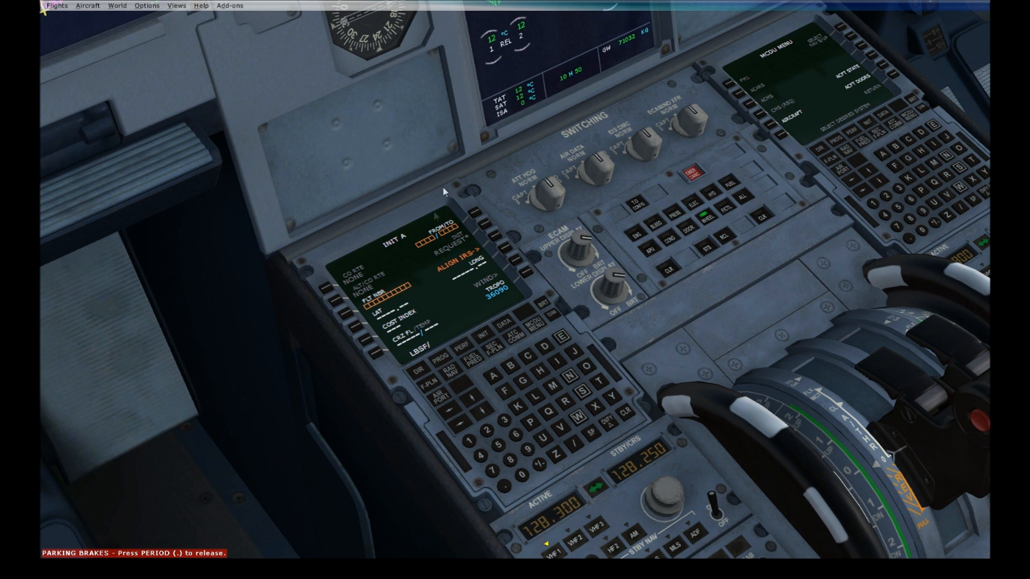
pyautogui.moveTo(457, 323)
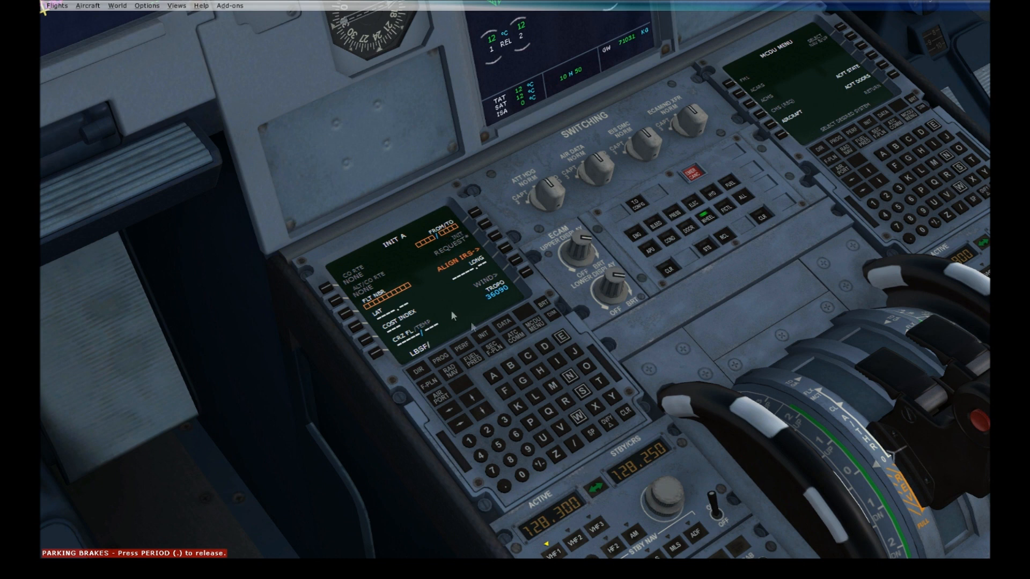
pyautogui.moveTo(528, 403)
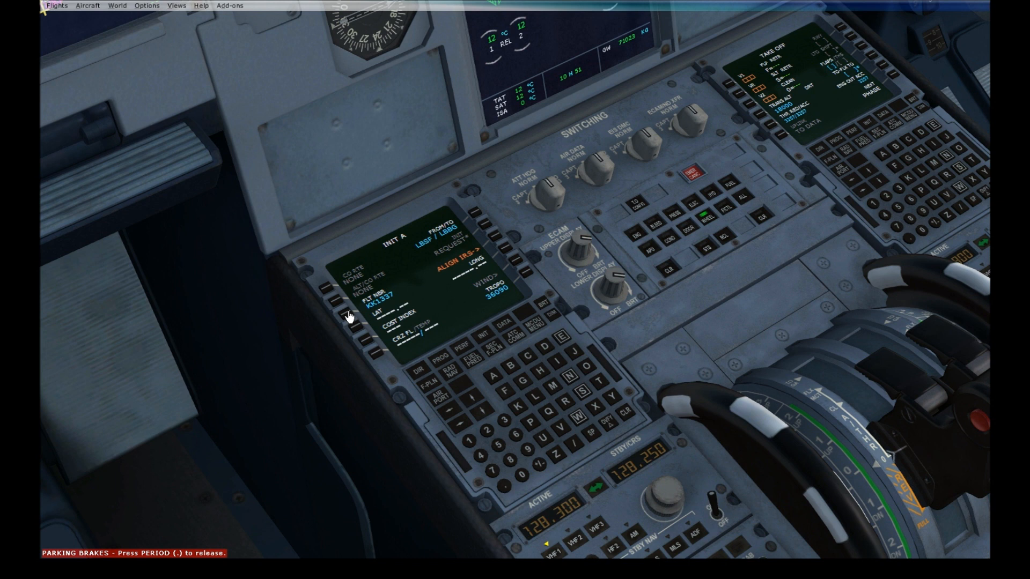
pyautogui.moveTo(410, 277)
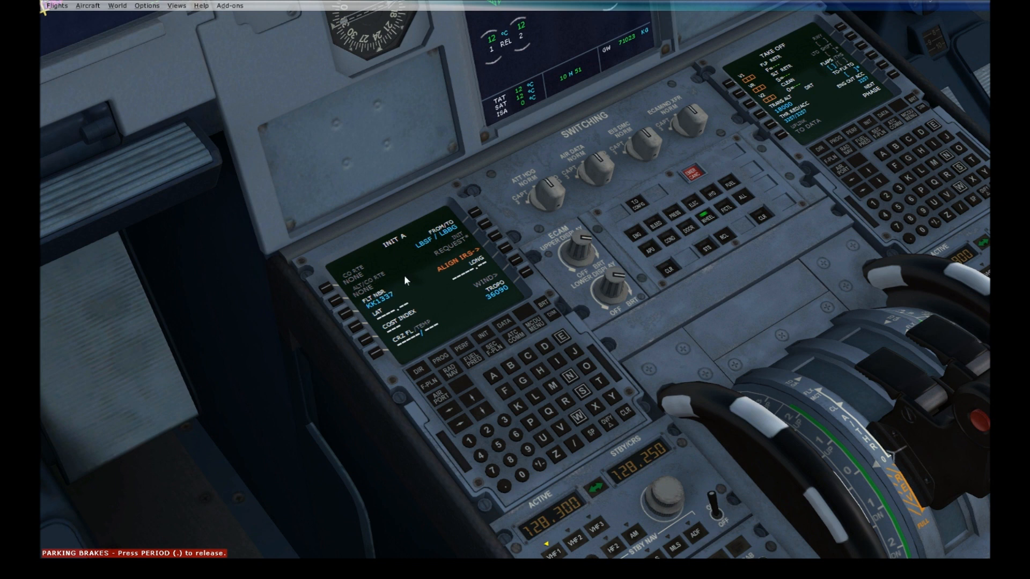
pyautogui.moveTo(408, 298)
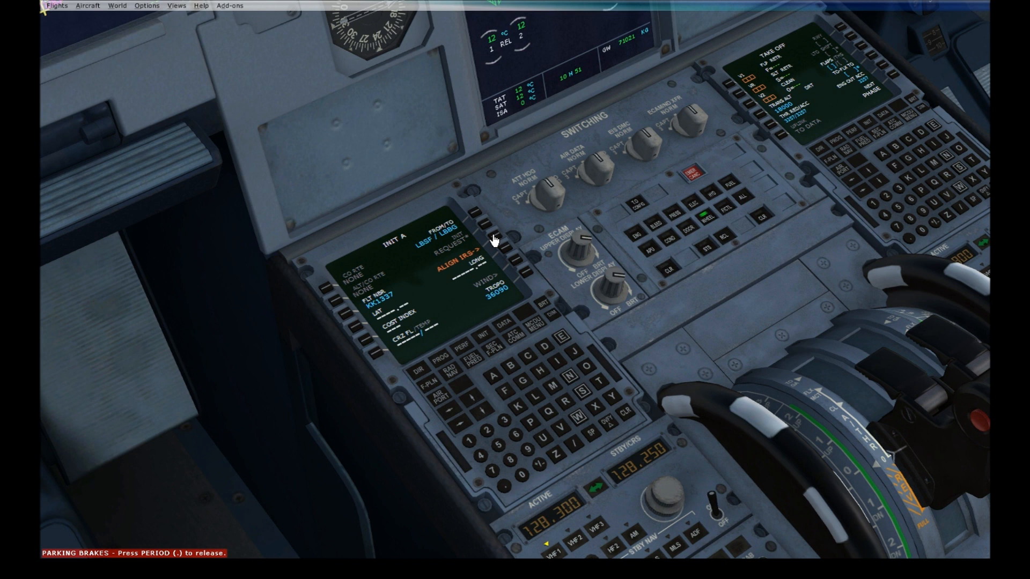
# Trigger ALIGN IRS so INIT A fills in the aircraft's latitude and longitude
pyautogui.click(480, 262)
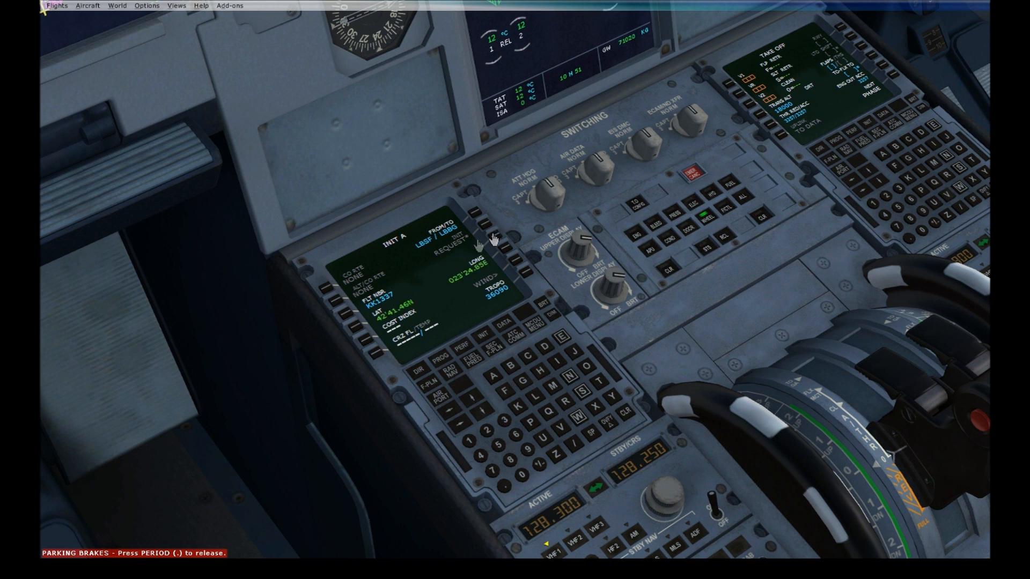
pyautogui.moveTo(387, 311)
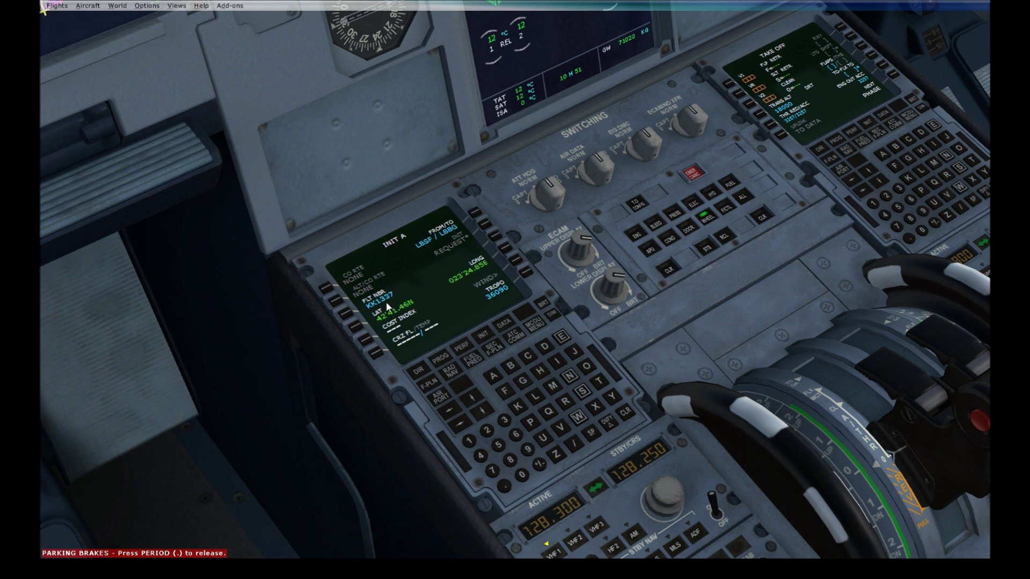
pyautogui.moveTo(470, 277)
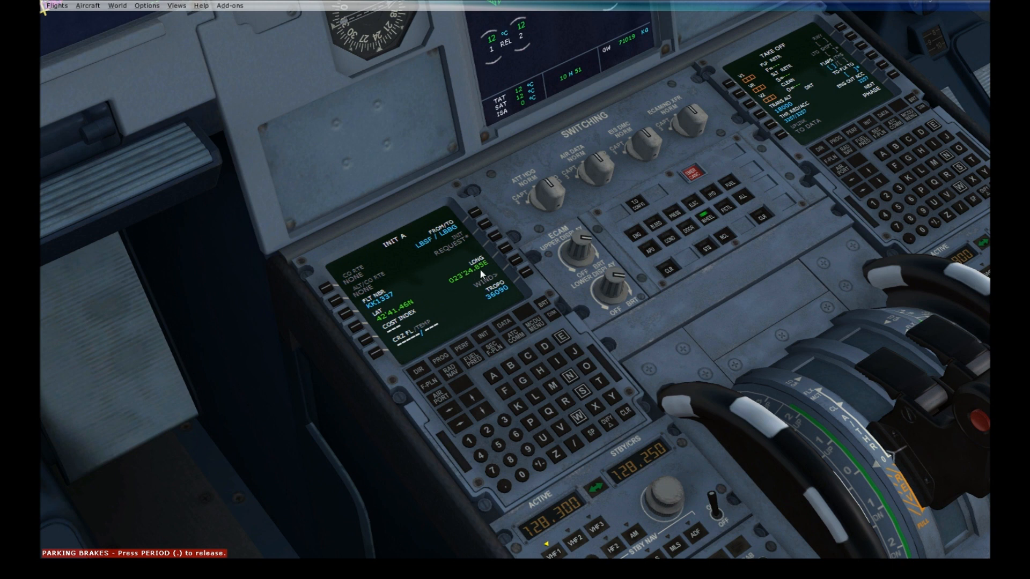
pyautogui.moveTo(455, 284)
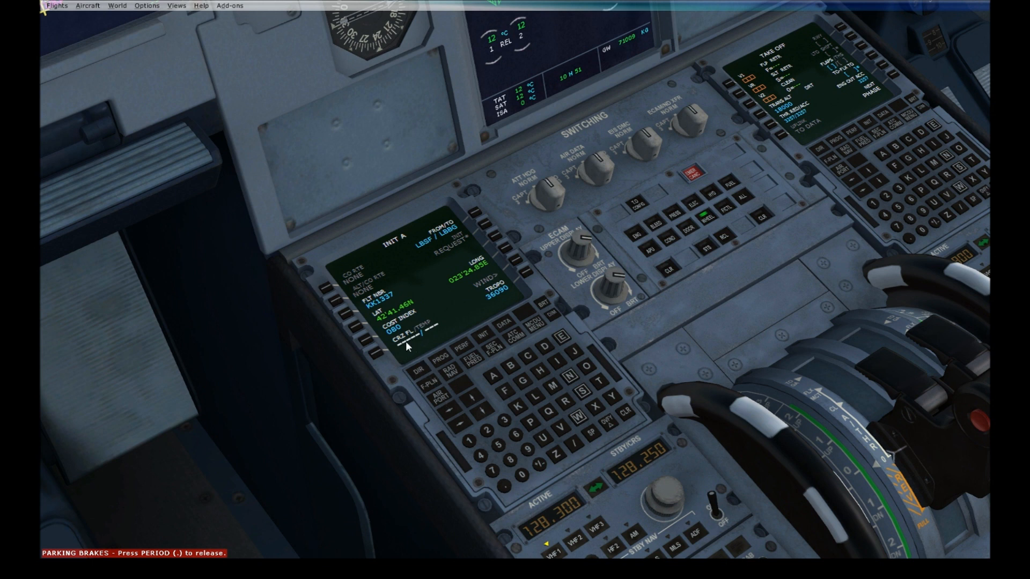
pyautogui.moveTo(416, 354)
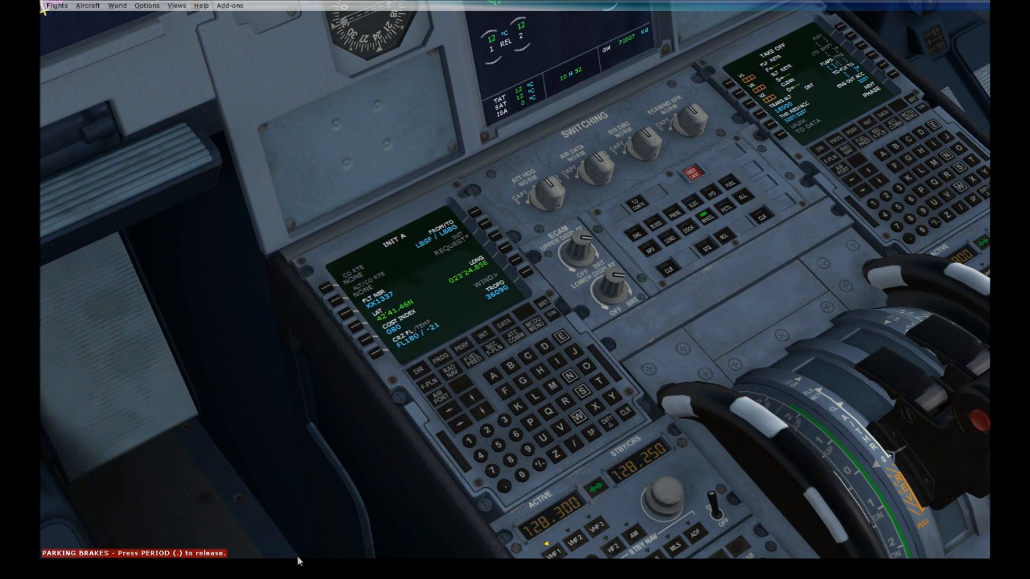
pyautogui.moveTo(422, 342)
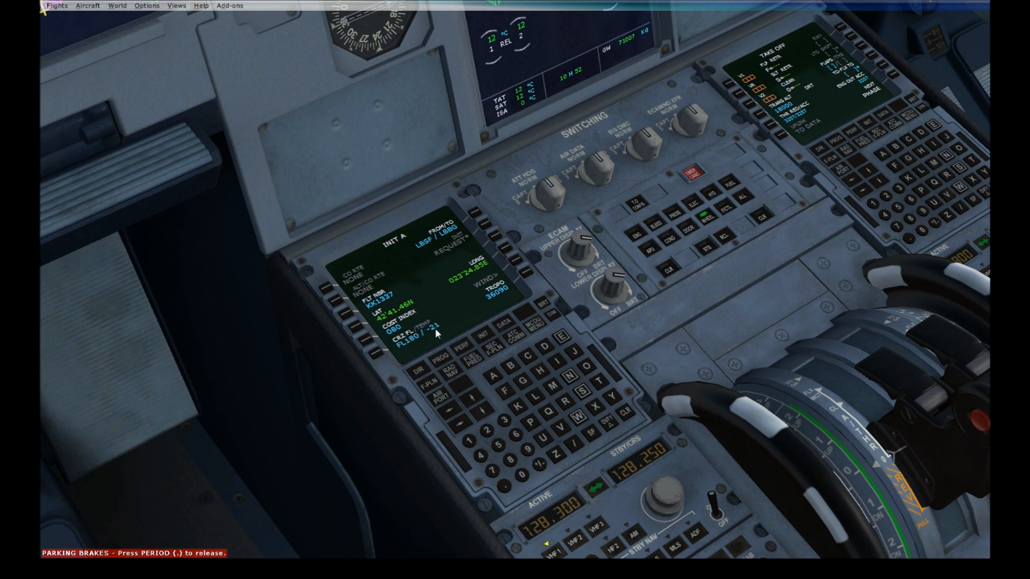
pyautogui.moveTo(440, 267)
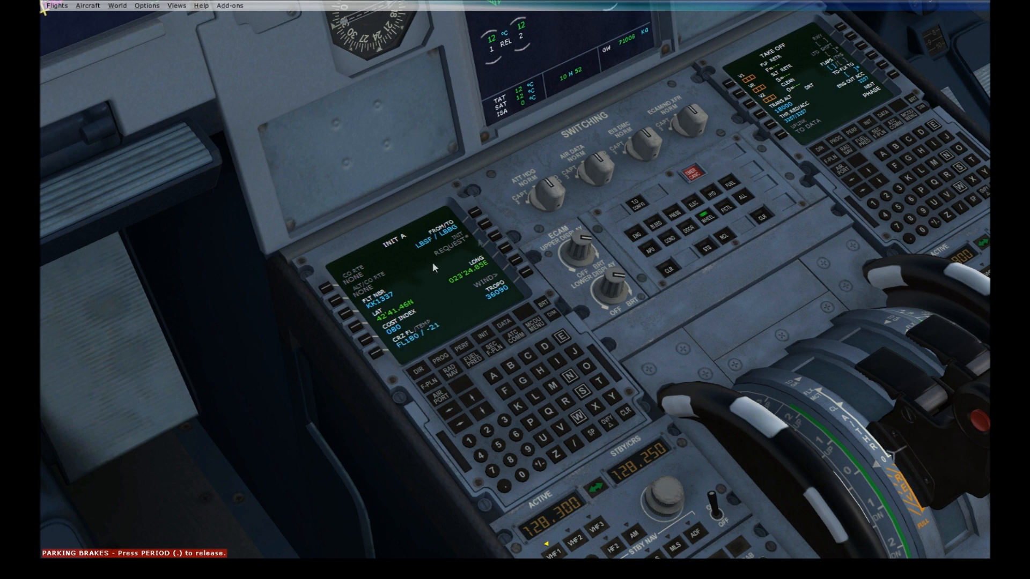
pyautogui.moveTo(472, 233)
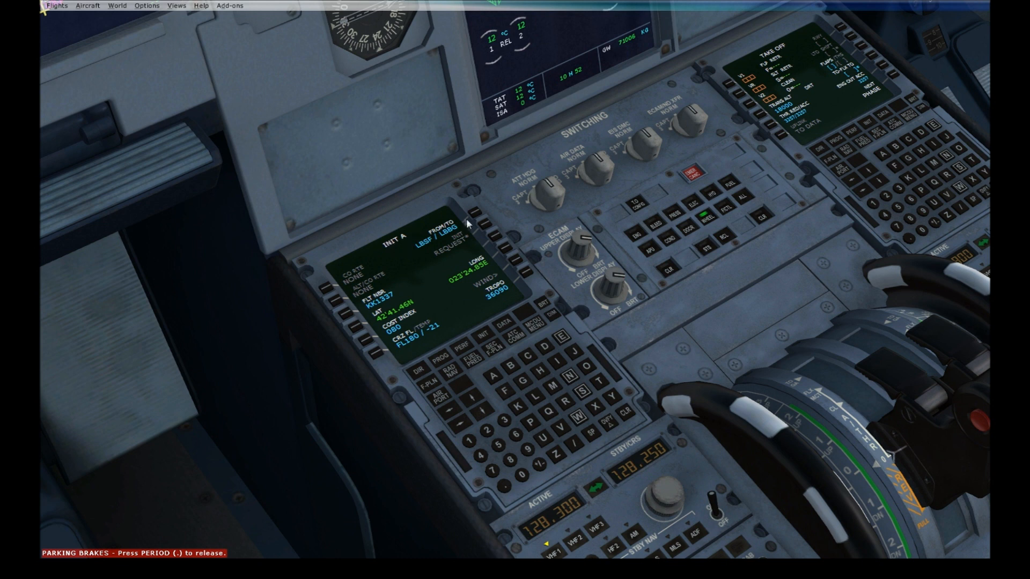
pyautogui.moveTo(452, 451)
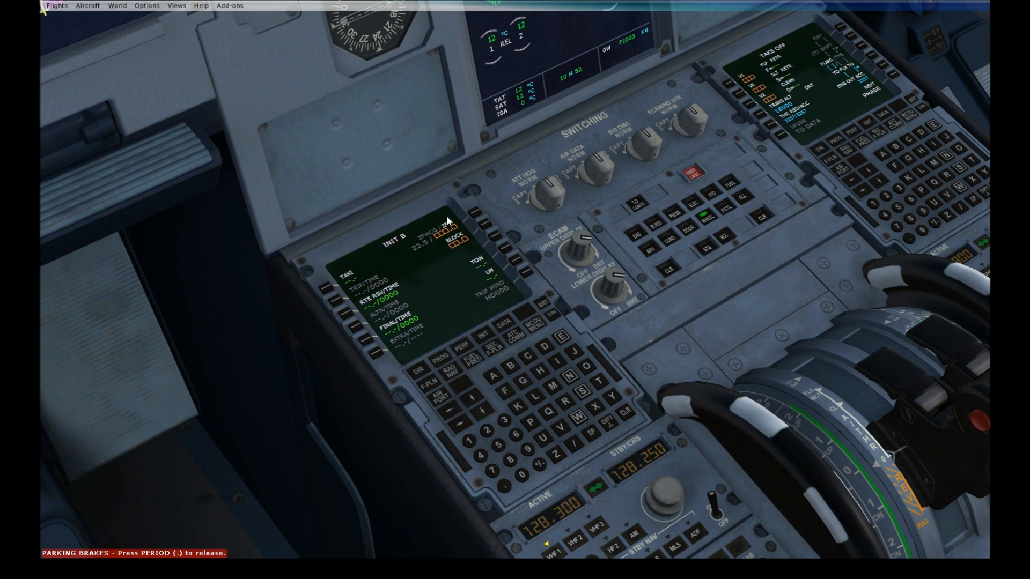
pyautogui.moveTo(484, 457)
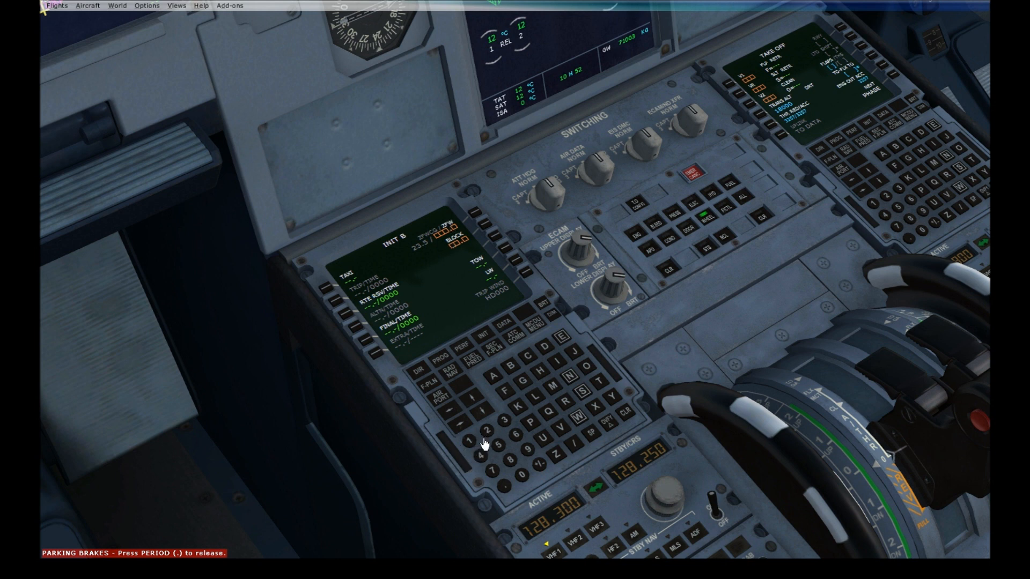
pyautogui.moveTo(455, 238)
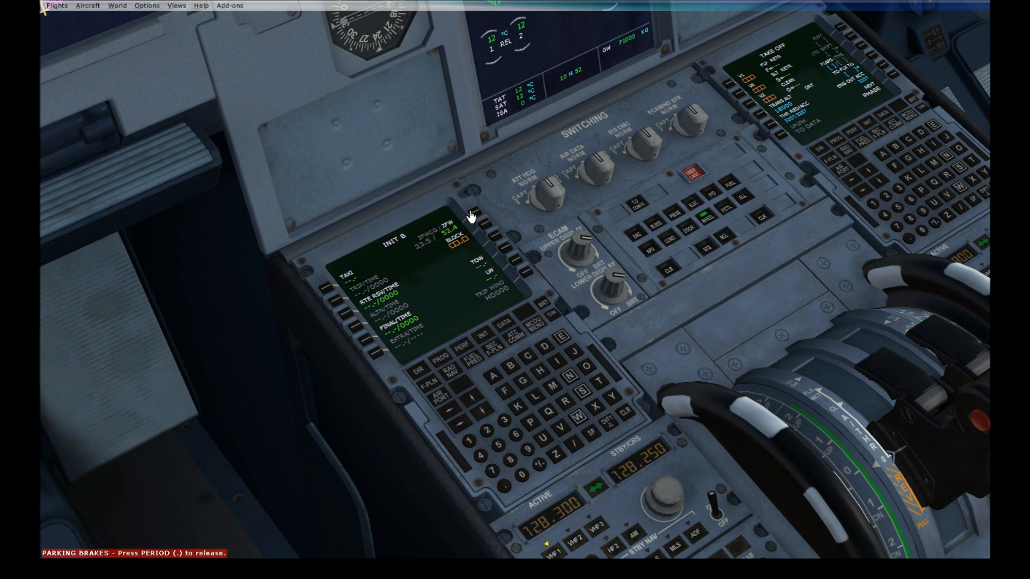
pyautogui.moveTo(474, 233)
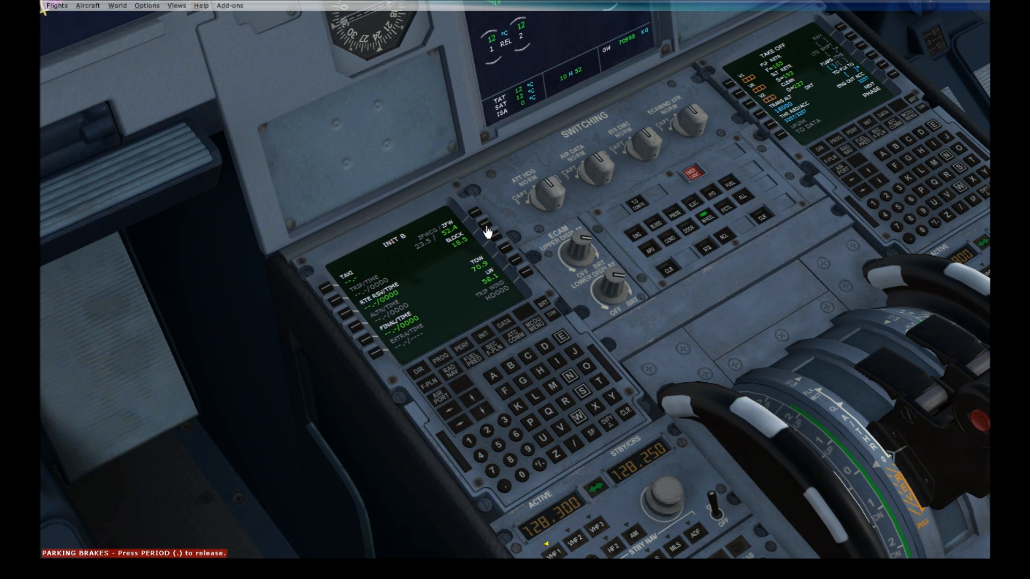
pyautogui.moveTo(355, 250)
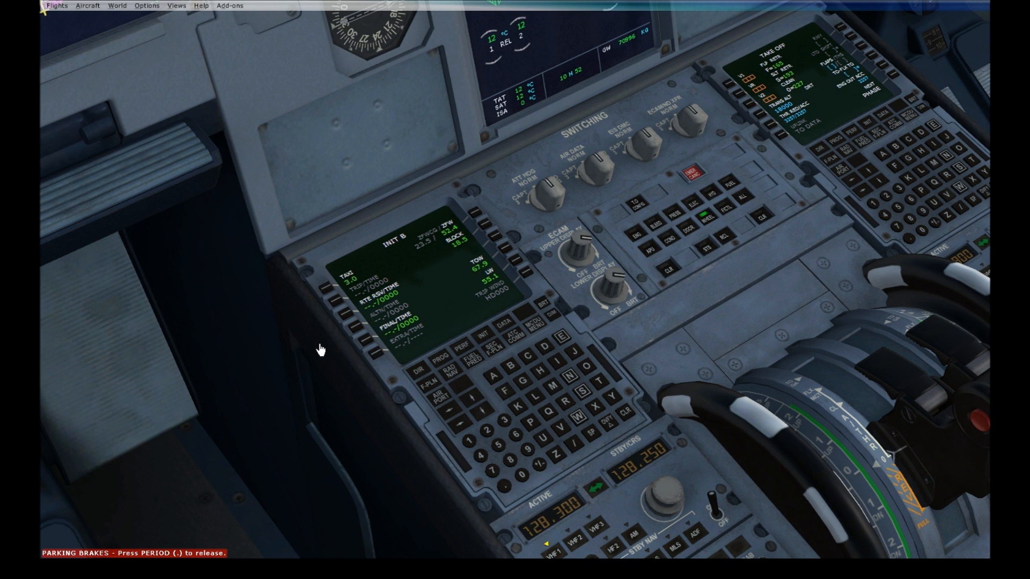
pyautogui.moveTo(390, 245)
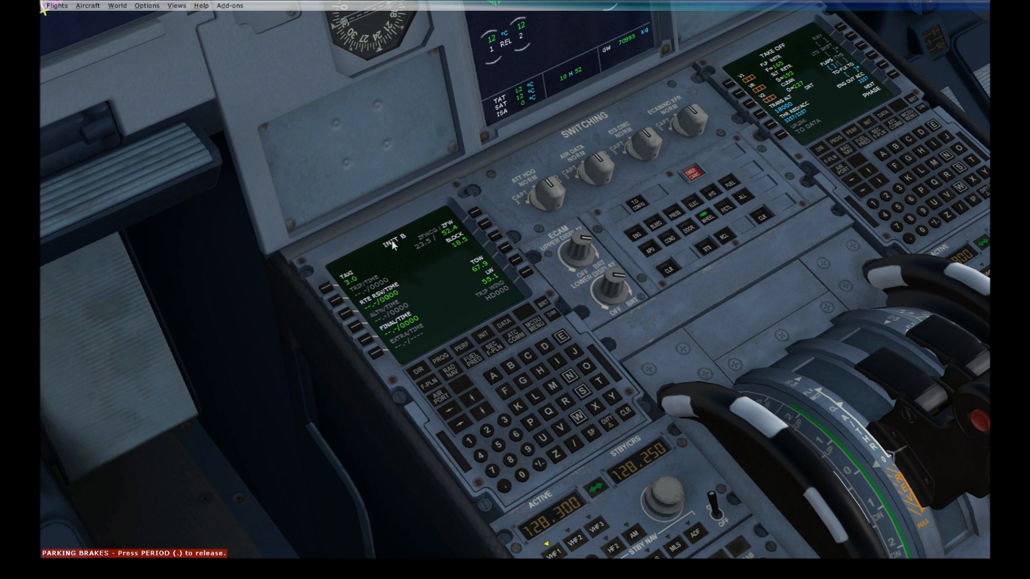
pyautogui.moveTo(399, 378)
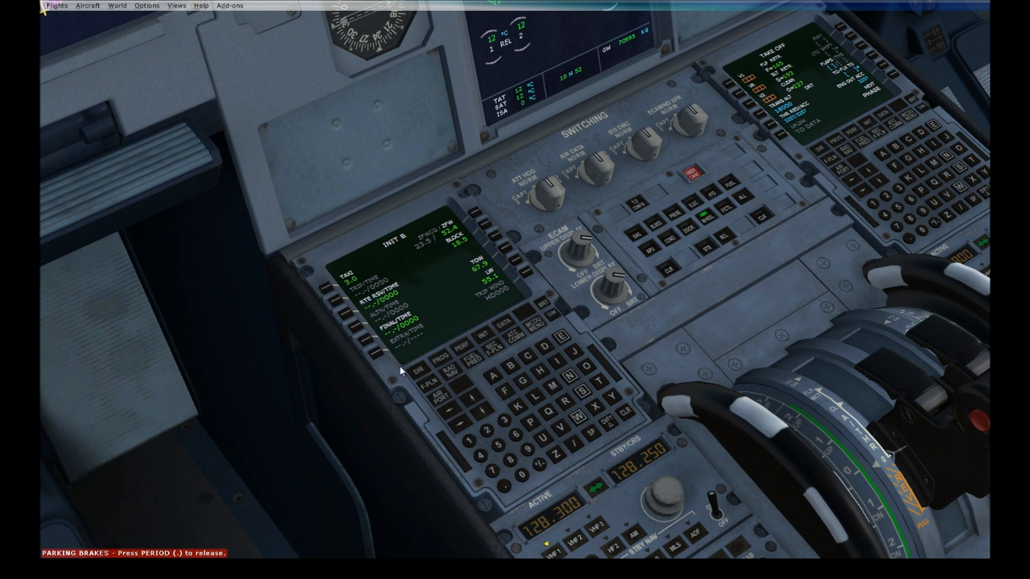
pyautogui.moveTo(457, 355)
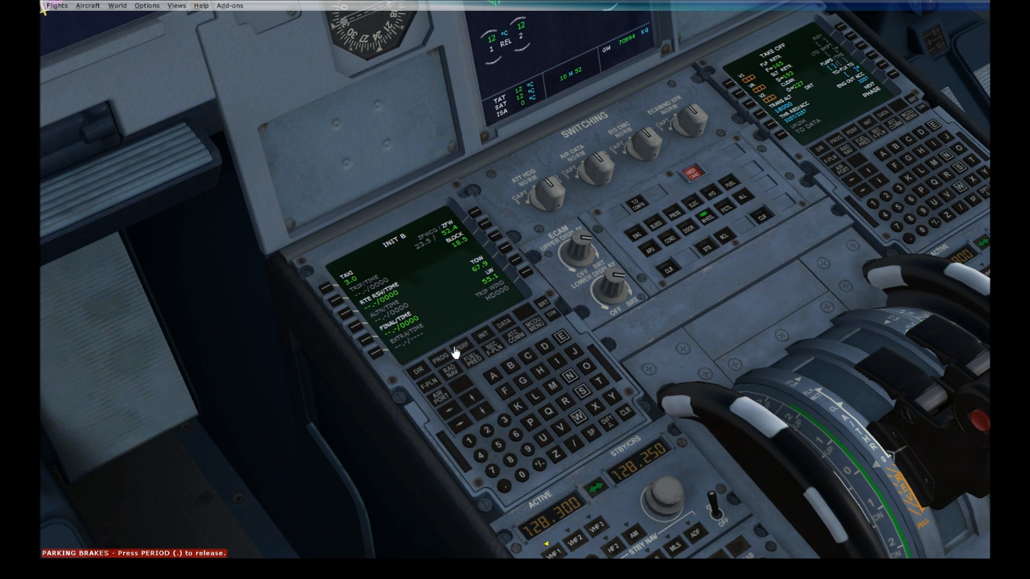
pyautogui.moveTo(481, 433)
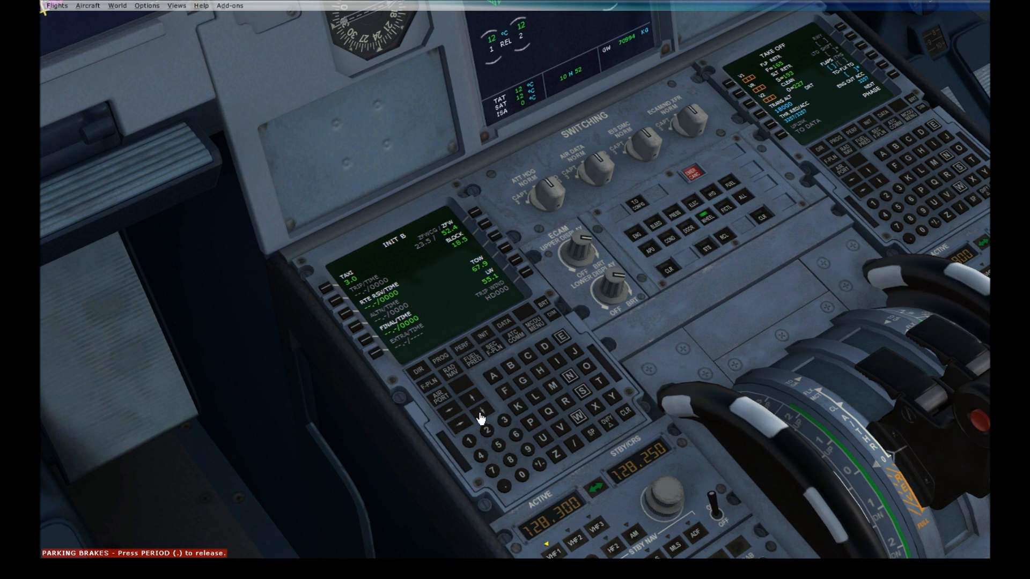
# Add waypoint GOL after LBSF, choosing the correct one from the Duplicate Names page
pyautogui.click(425, 390)
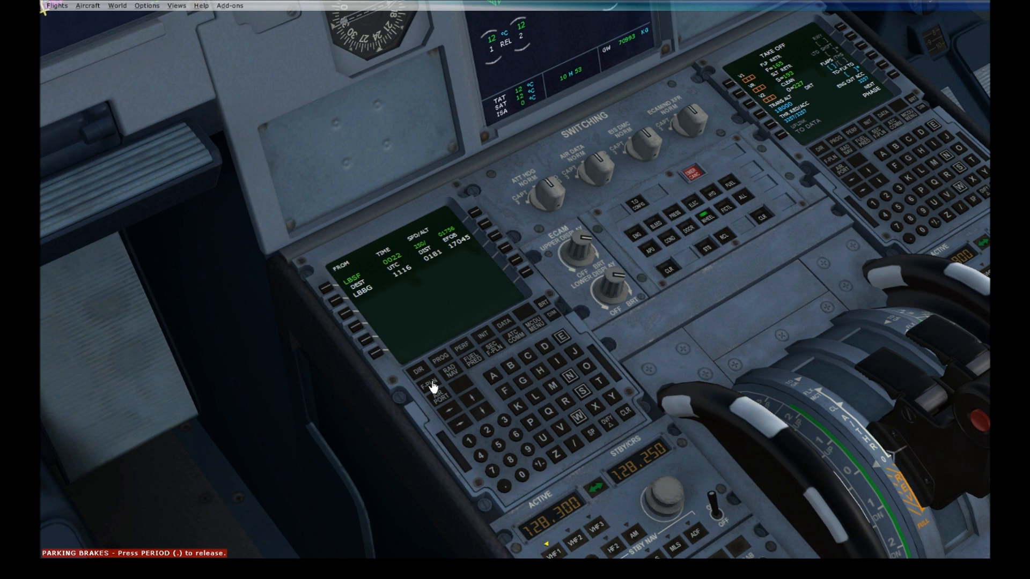
pyautogui.moveTo(518, 281)
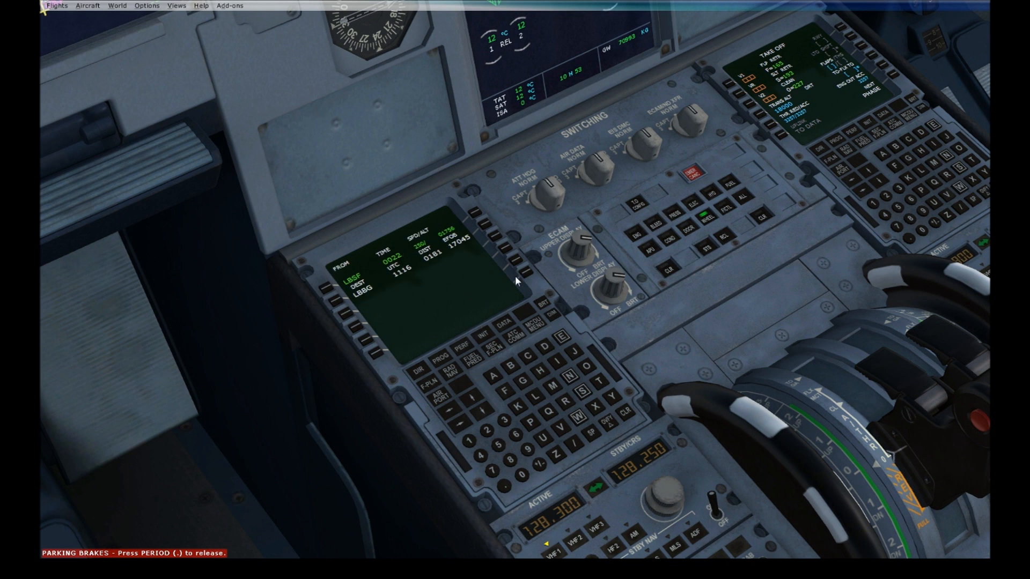
pyautogui.moveTo(631, 281)
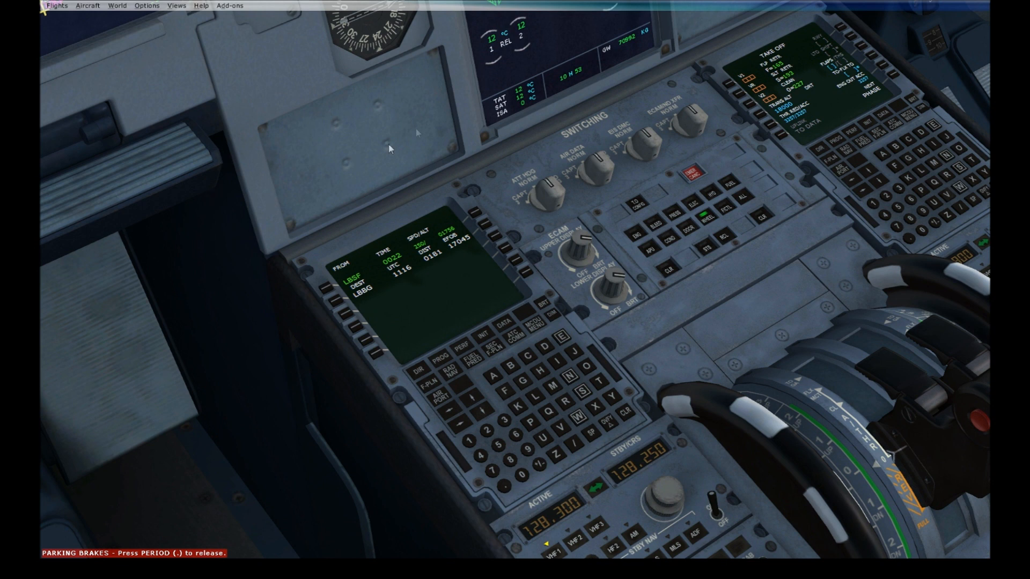
pyautogui.moveTo(375, 86)
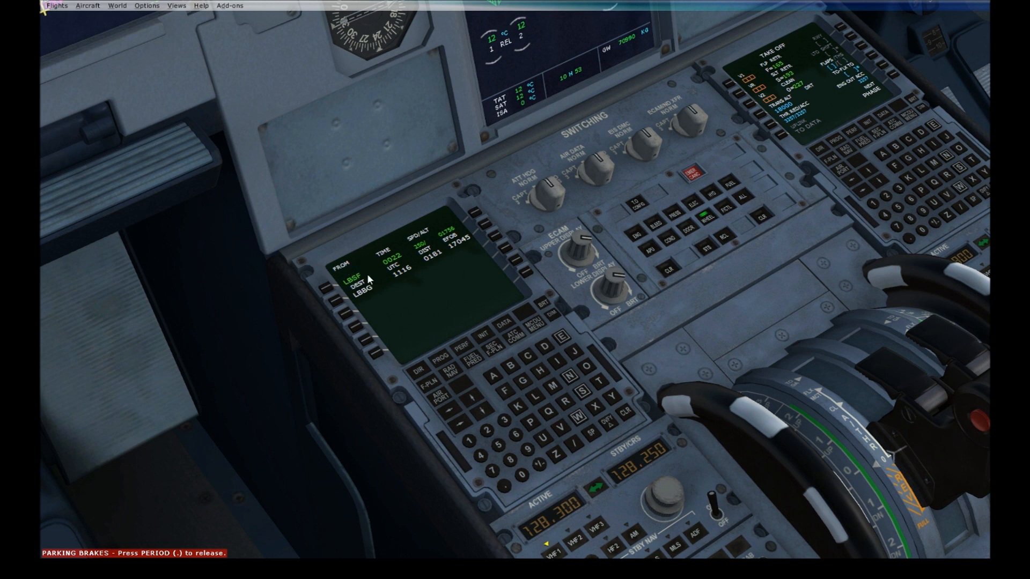
pyautogui.moveTo(537, 416)
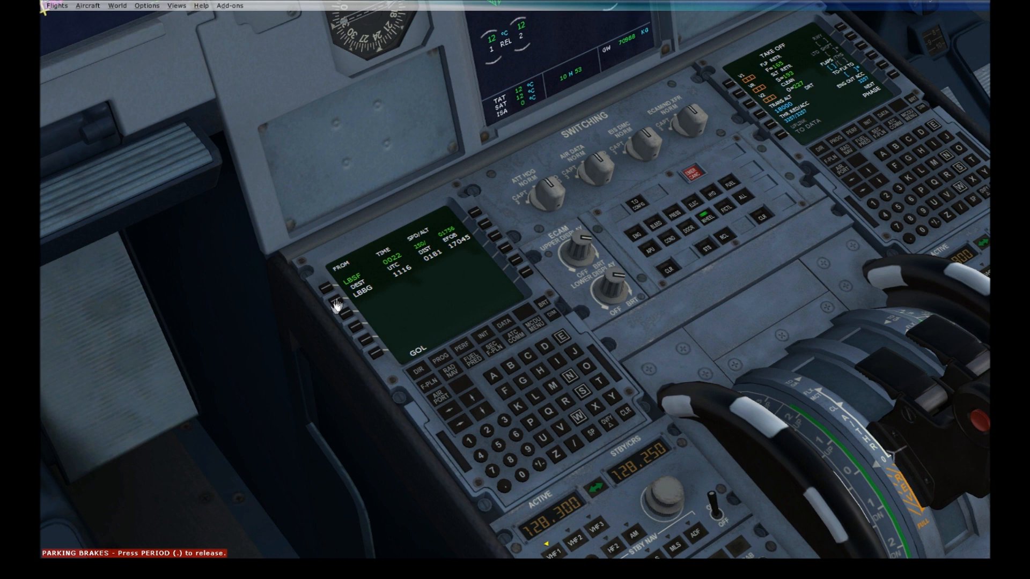
pyautogui.moveTo(307, 334)
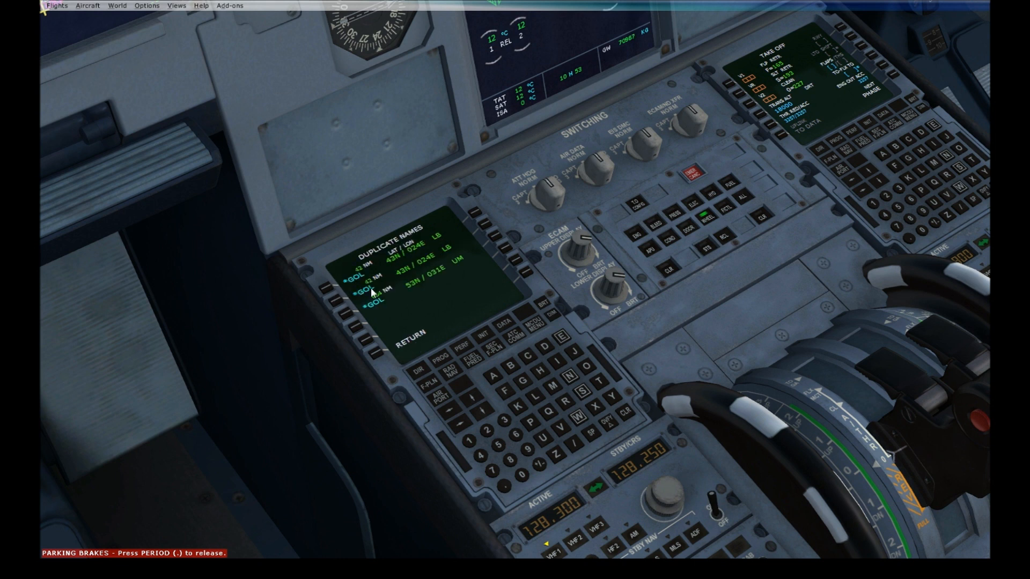
pyautogui.moveTo(446, 226)
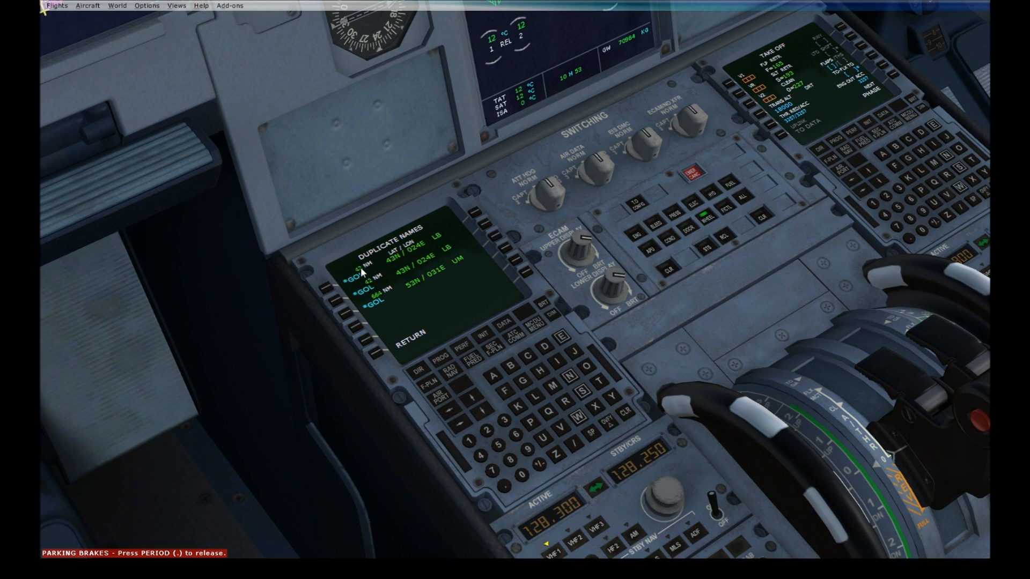
pyautogui.click(338, 273)
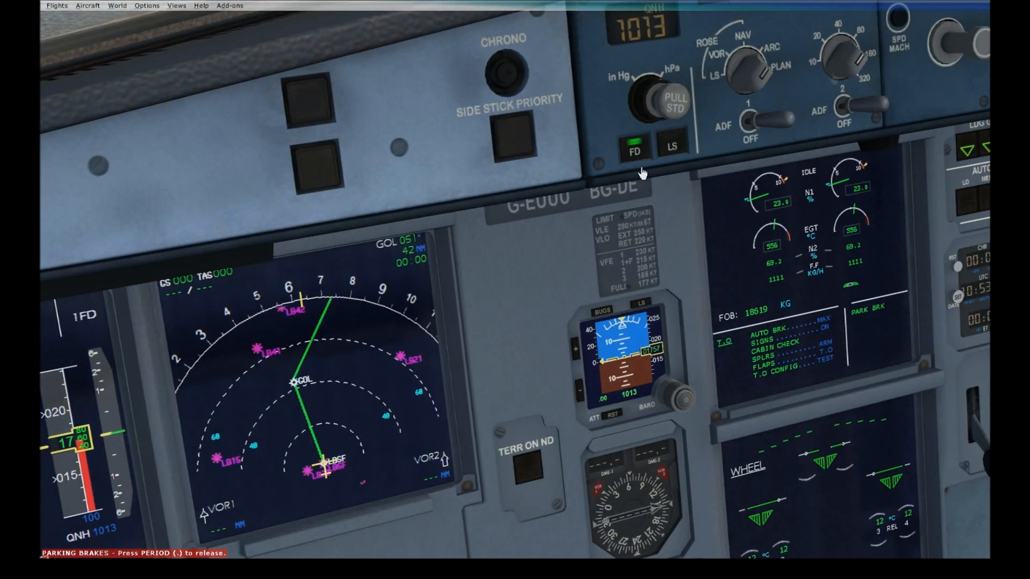
pyautogui.moveTo(282, 354)
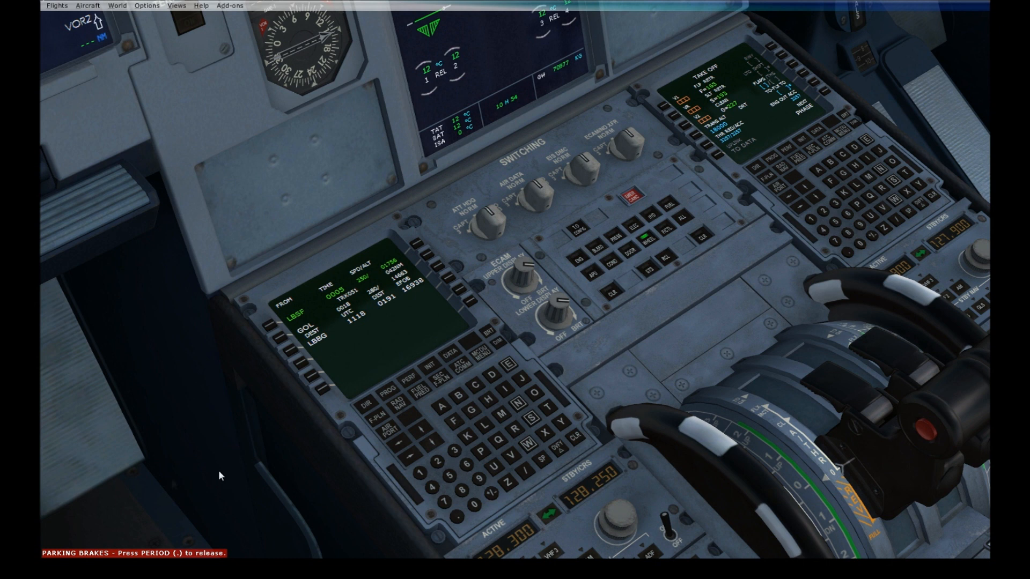
pyautogui.moveTo(308, 569)
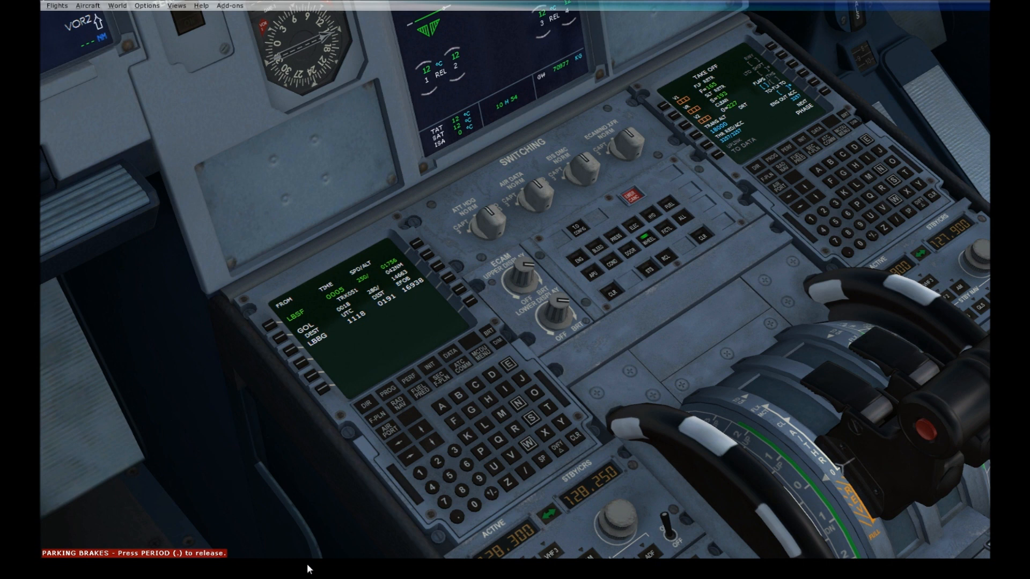
pyautogui.moveTo(290, 278)
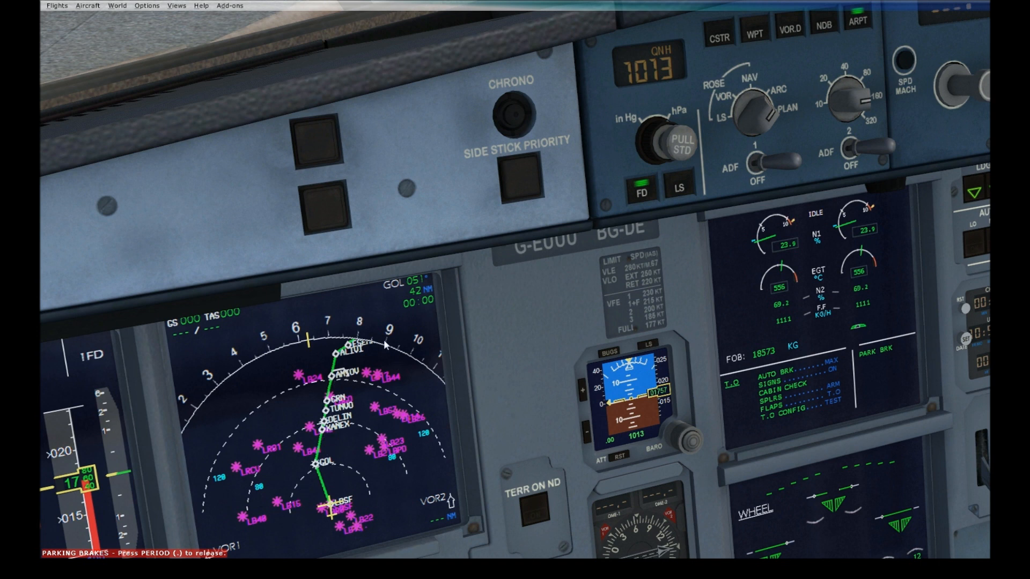
pyautogui.moveTo(553, 274)
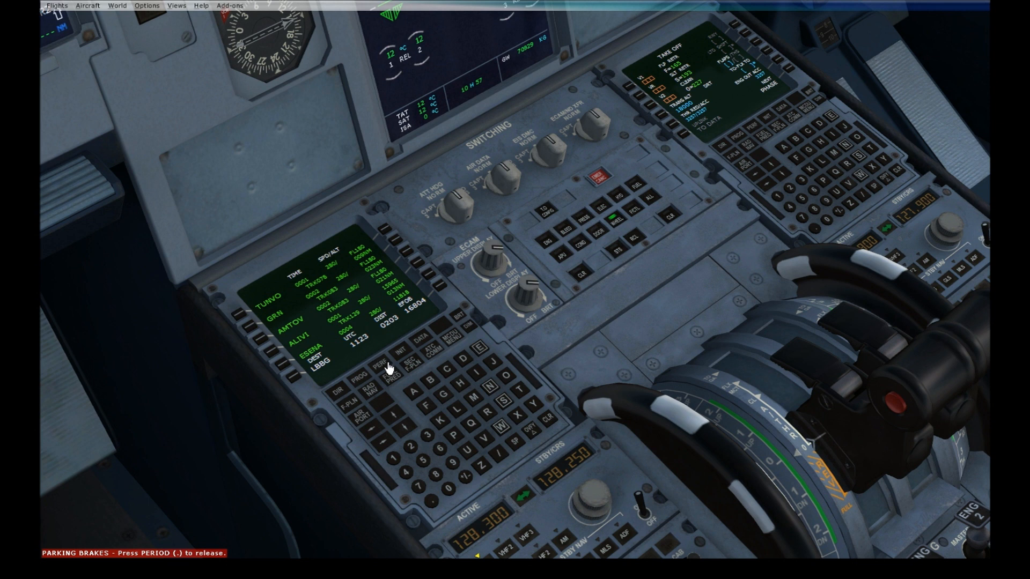
# Bring up the TAKE OFF performance page via the PERF key
pyautogui.click(378, 364)
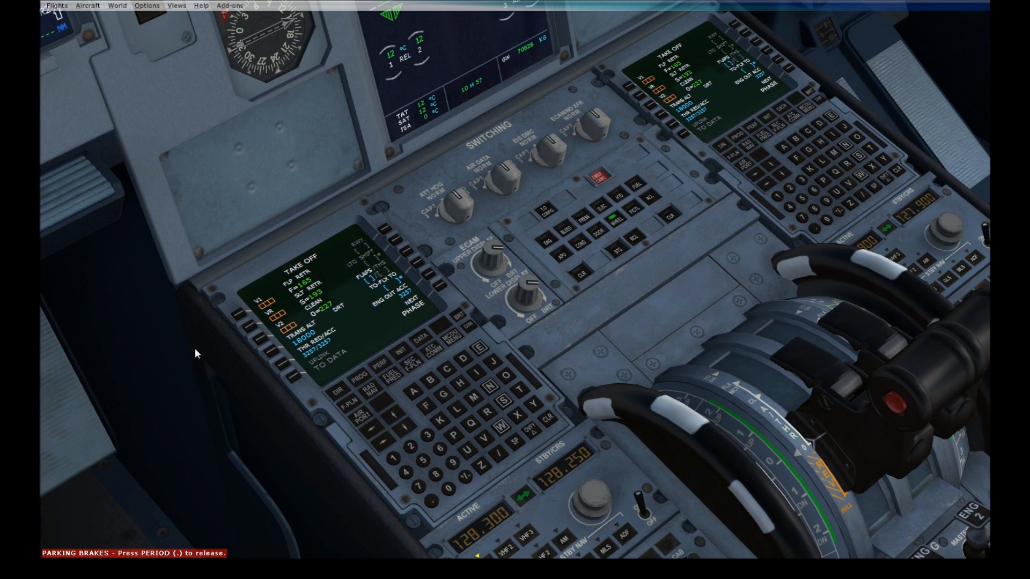
pyautogui.moveTo(507, 354)
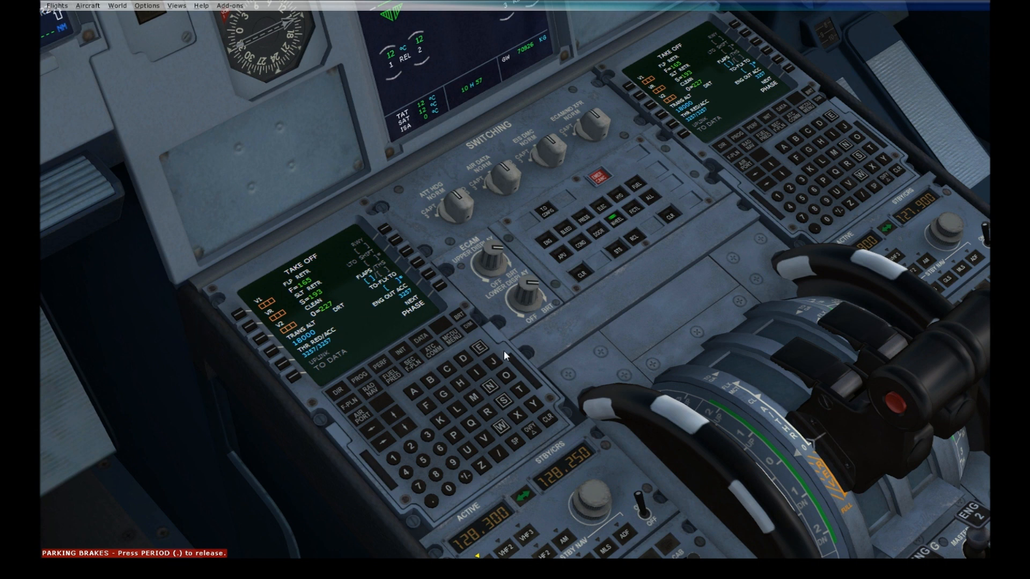
pyautogui.moveTo(239, 330)
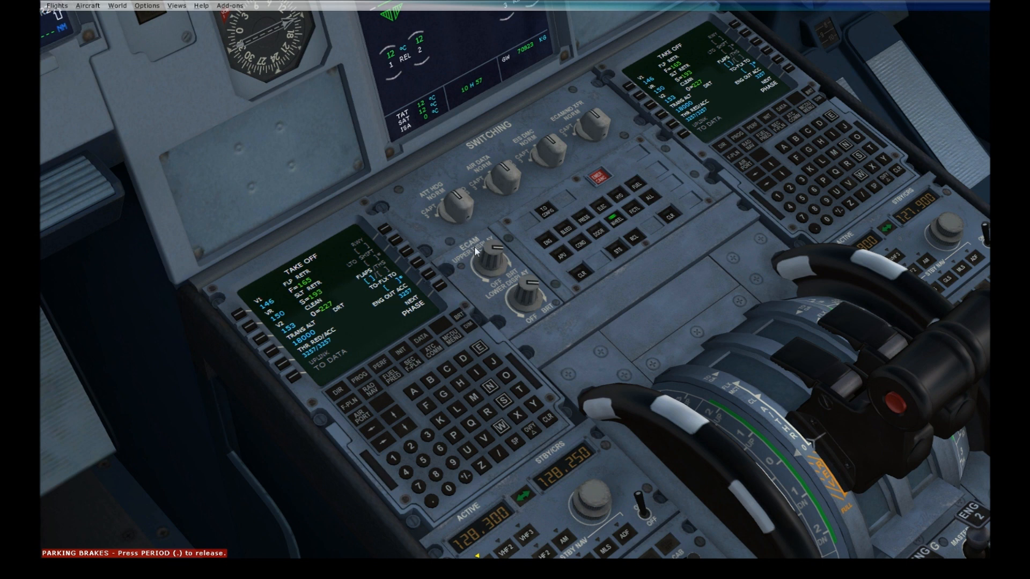
pyautogui.moveTo(337, 287)
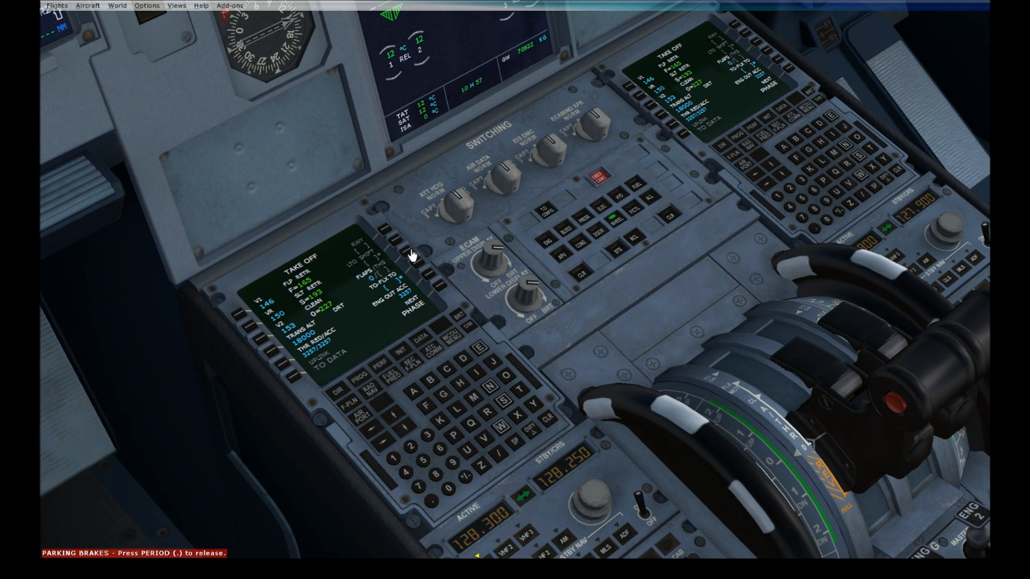
pyautogui.moveTo(429, 460)
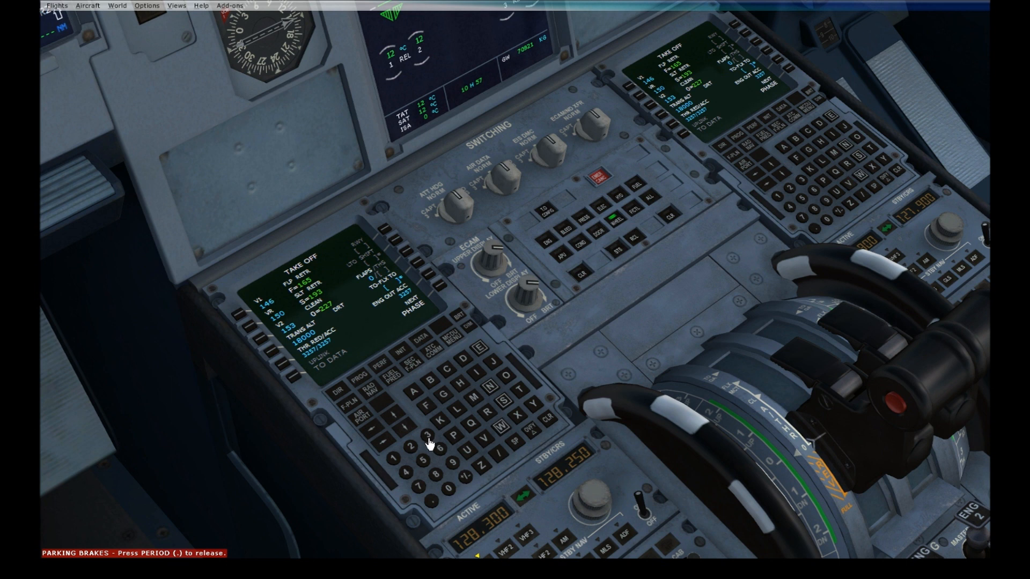
pyautogui.moveTo(395, 483)
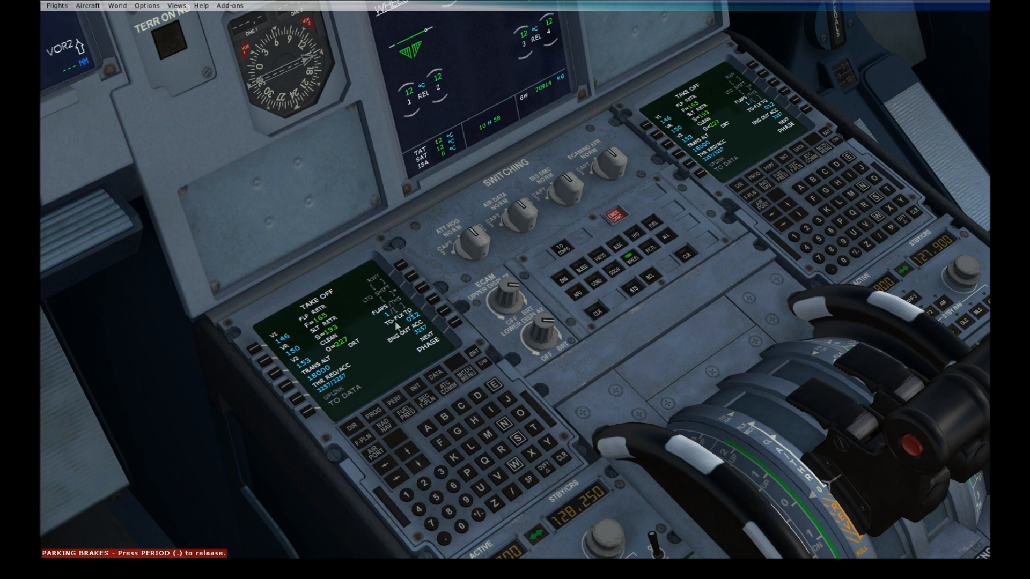
pyautogui.moveTo(455, 286)
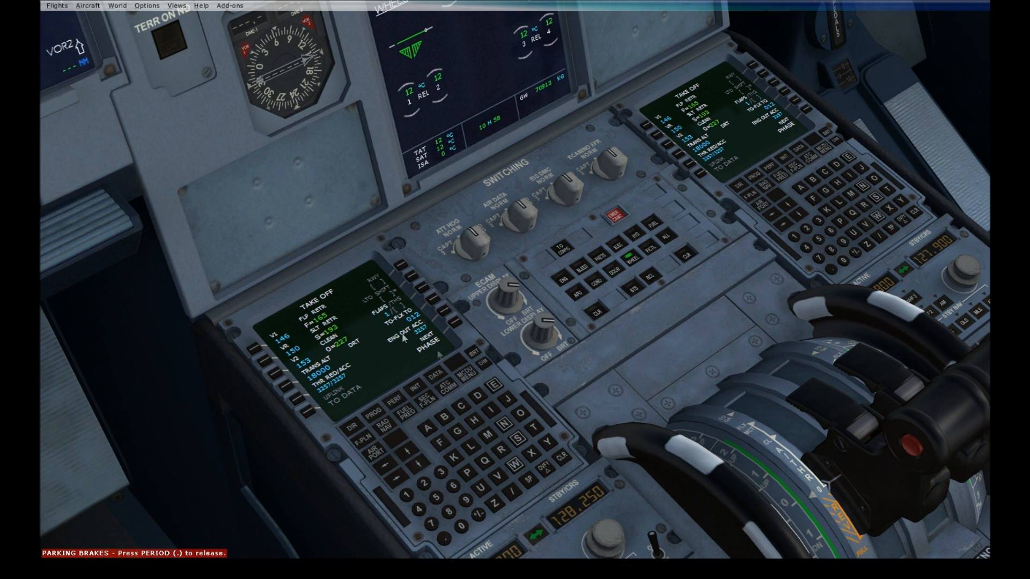
pyautogui.moveTo(452, 327)
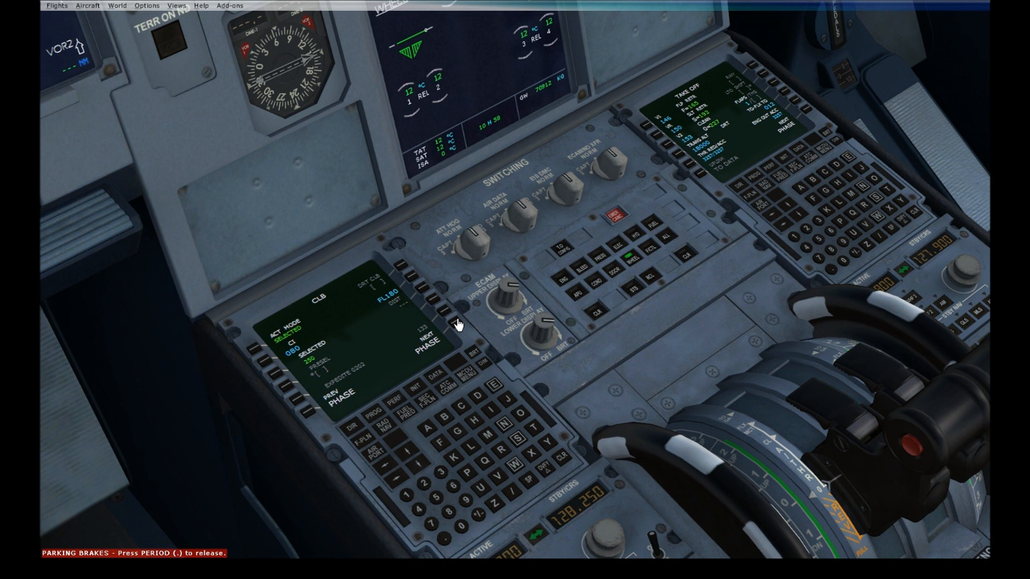
pyautogui.moveTo(308, 330)
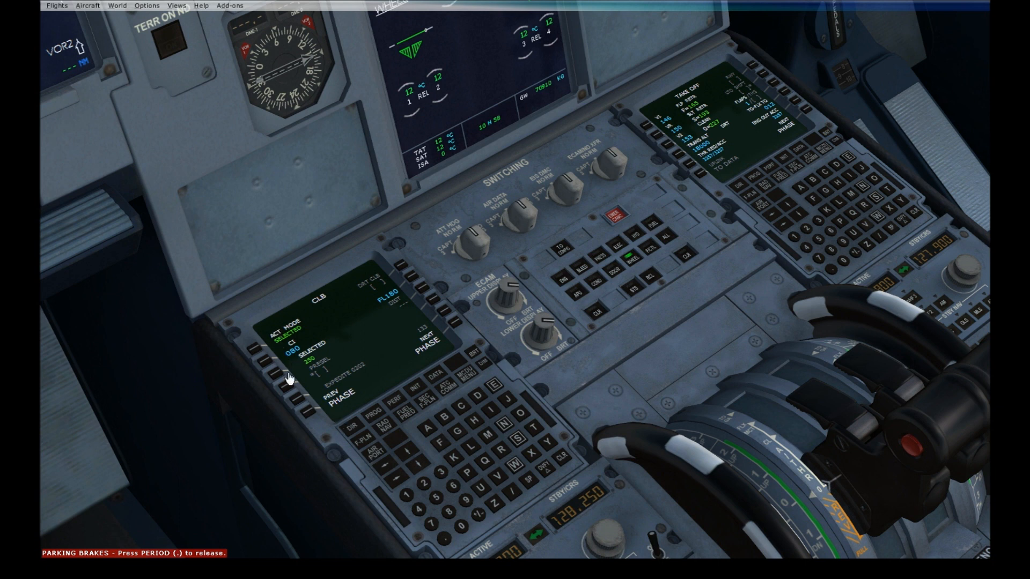
pyautogui.moveTo(364, 370)
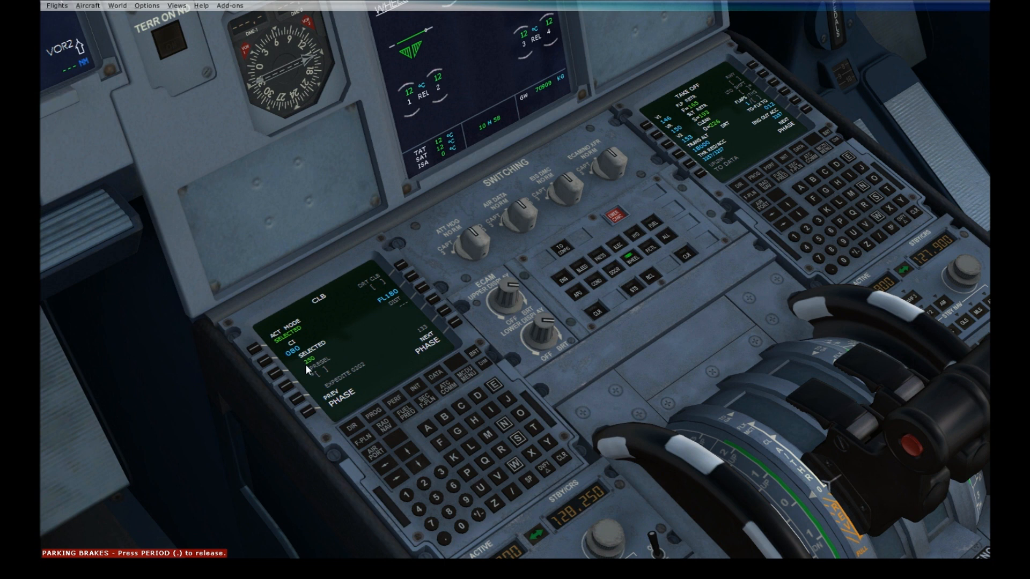
pyautogui.moveTo(652, 494)
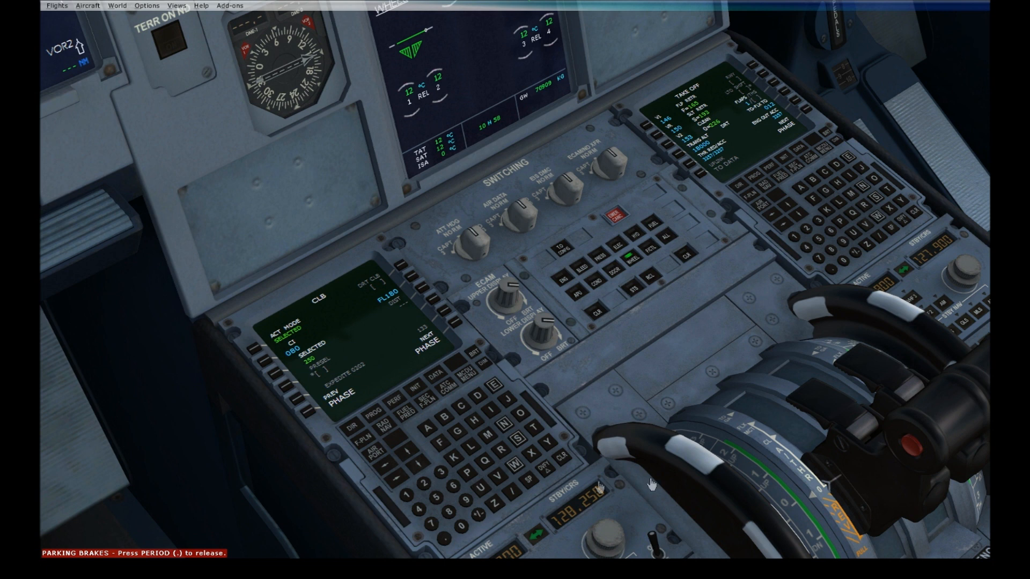
pyautogui.moveTo(279, 351)
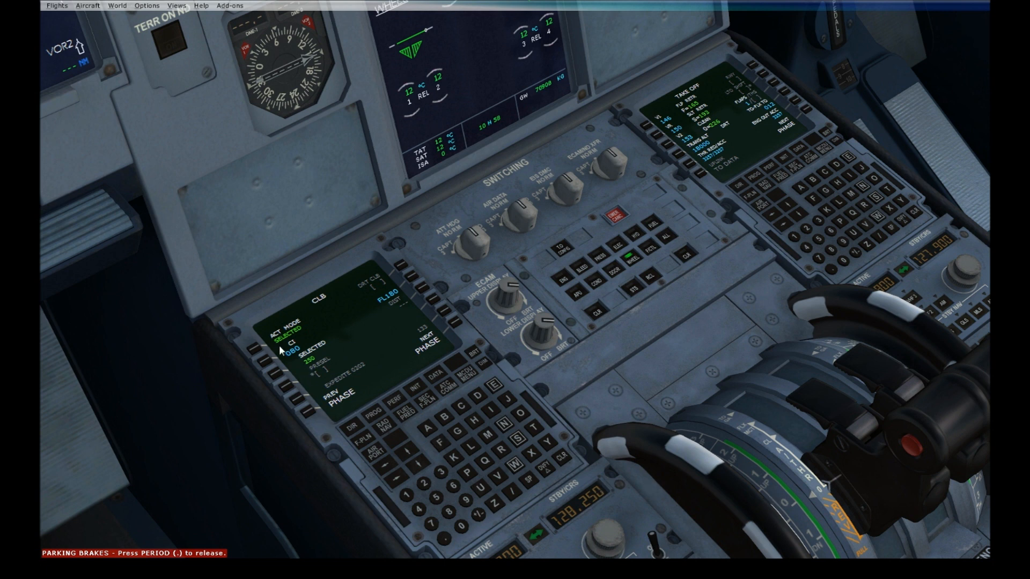
pyautogui.moveTo(294, 383)
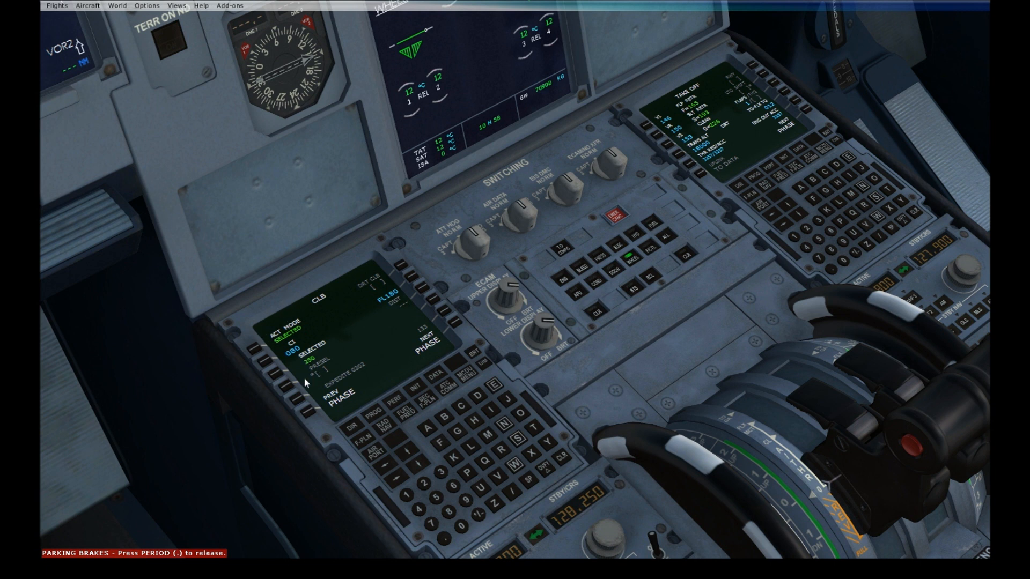
pyautogui.moveTo(459, 334)
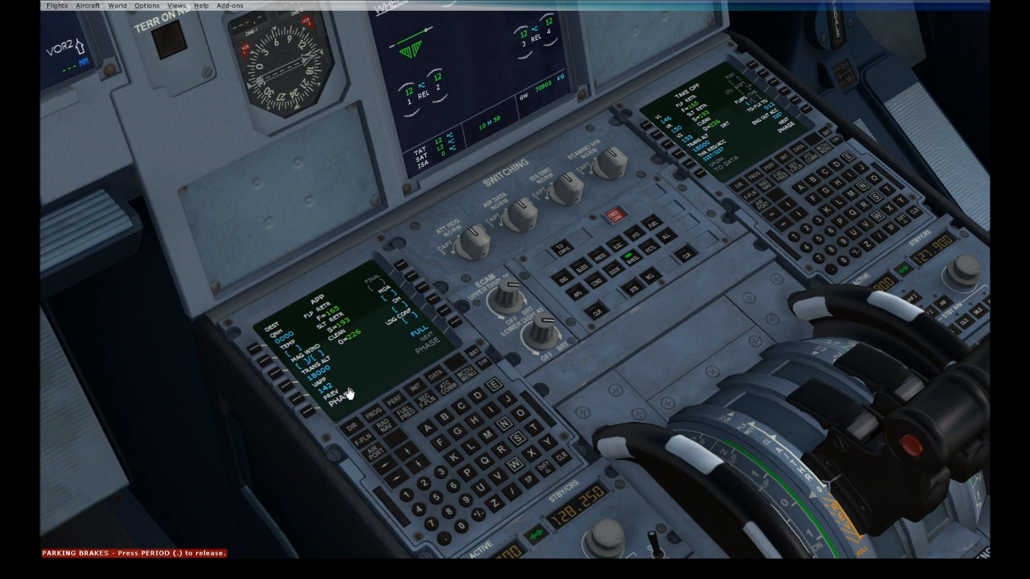
pyautogui.moveTo(403, 530)
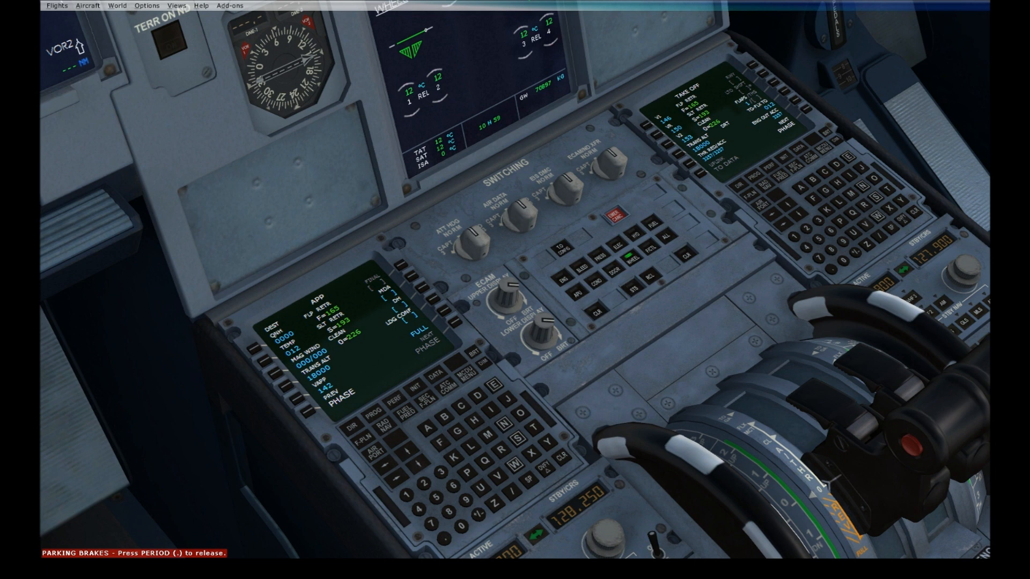
pyautogui.moveTo(406, 288)
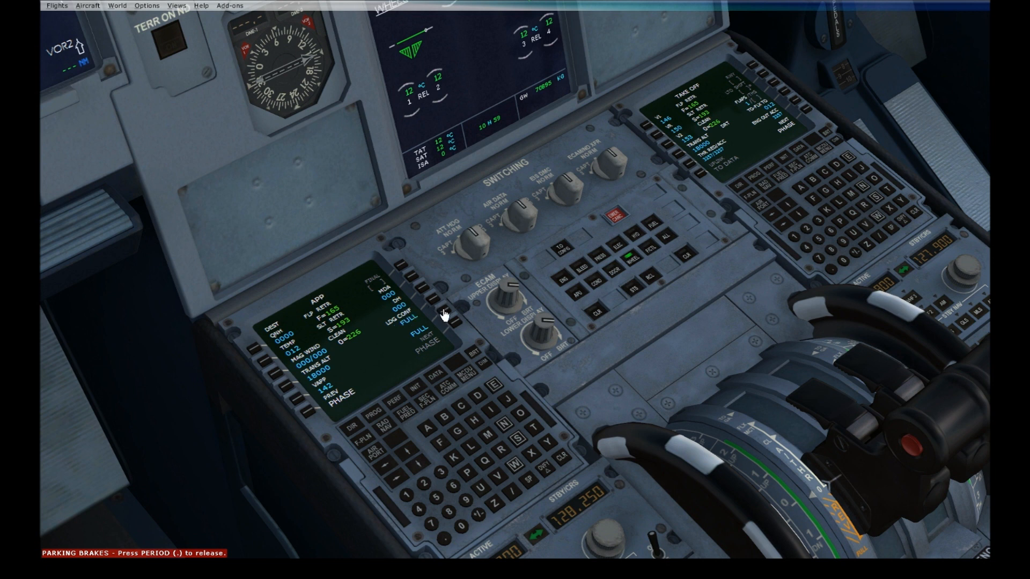
pyautogui.moveTo(459, 335)
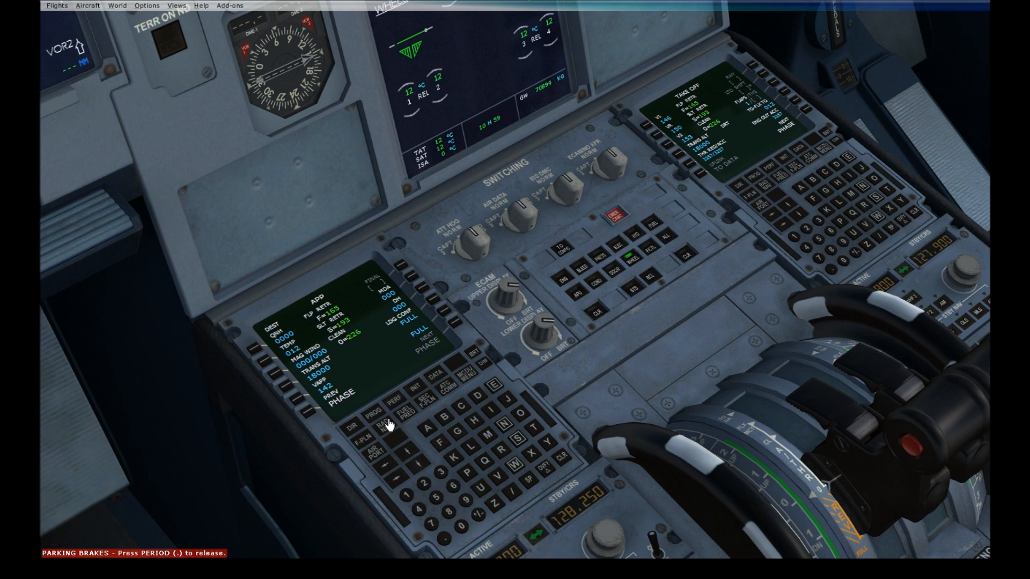
# Show the RADIO NAV page using the RAD NAV key
pyautogui.click(378, 427)
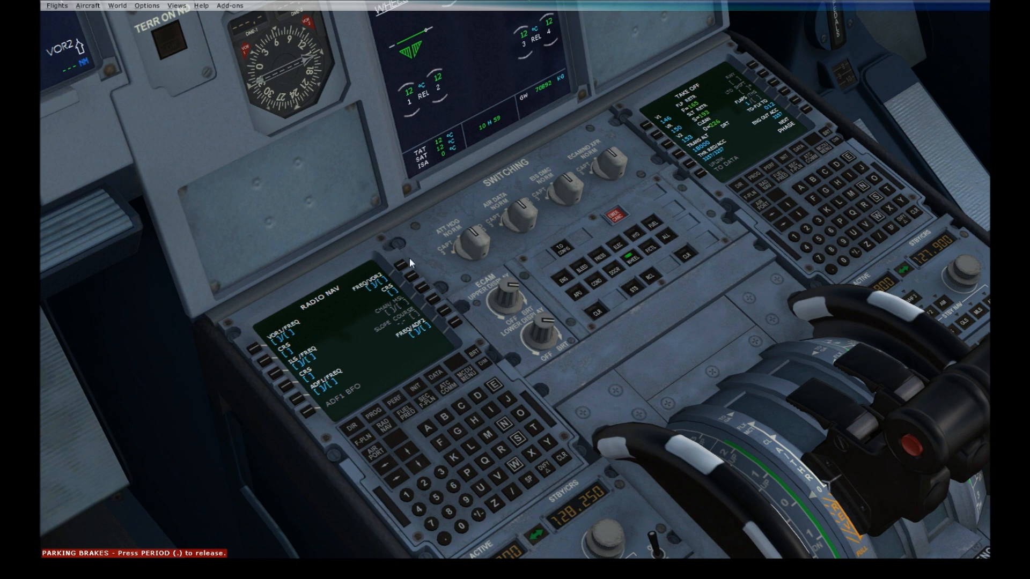
pyautogui.moveTo(303, 358)
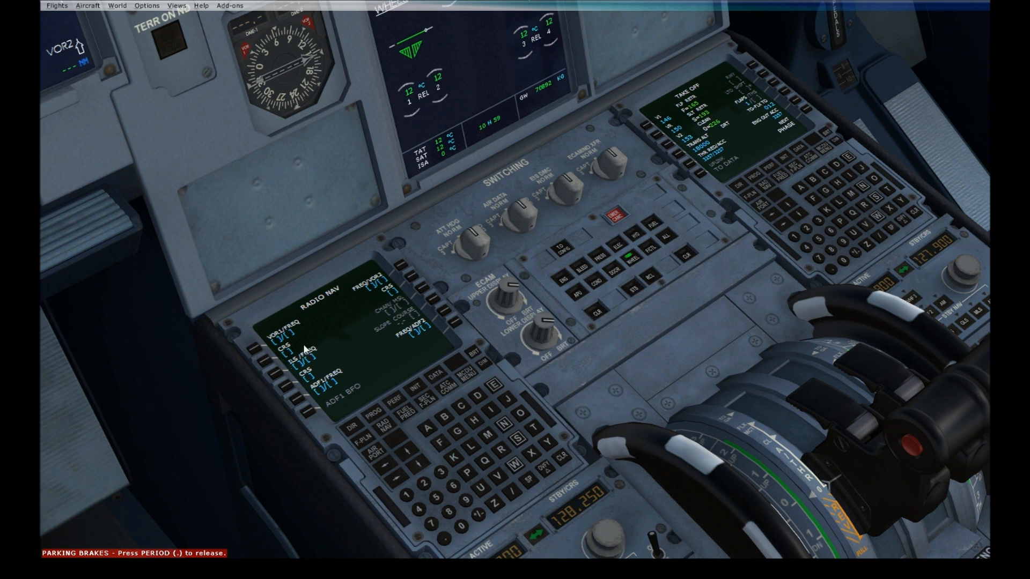
pyautogui.moveTo(277, 367)
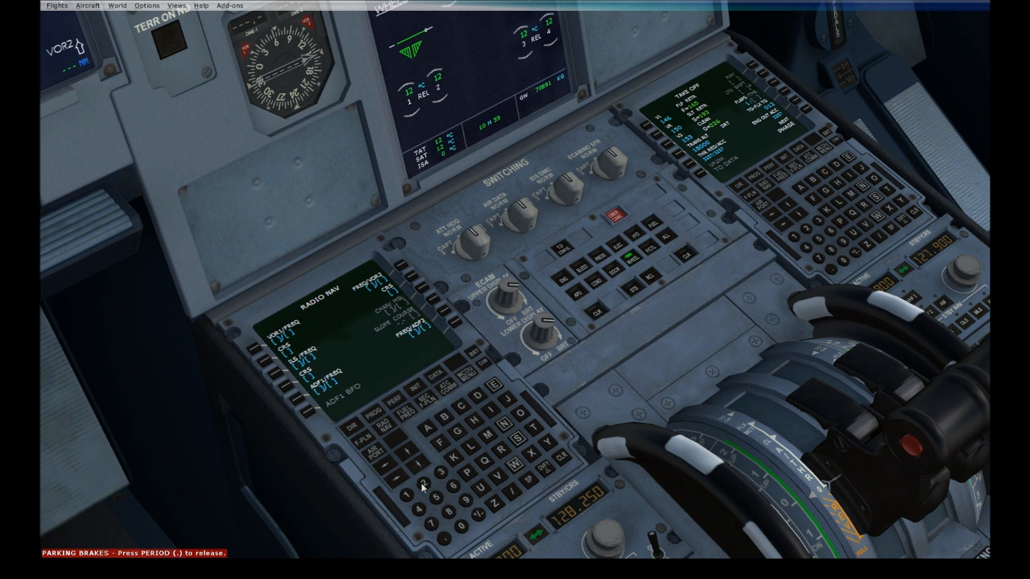
pyautogui.moveTo(438, 369)
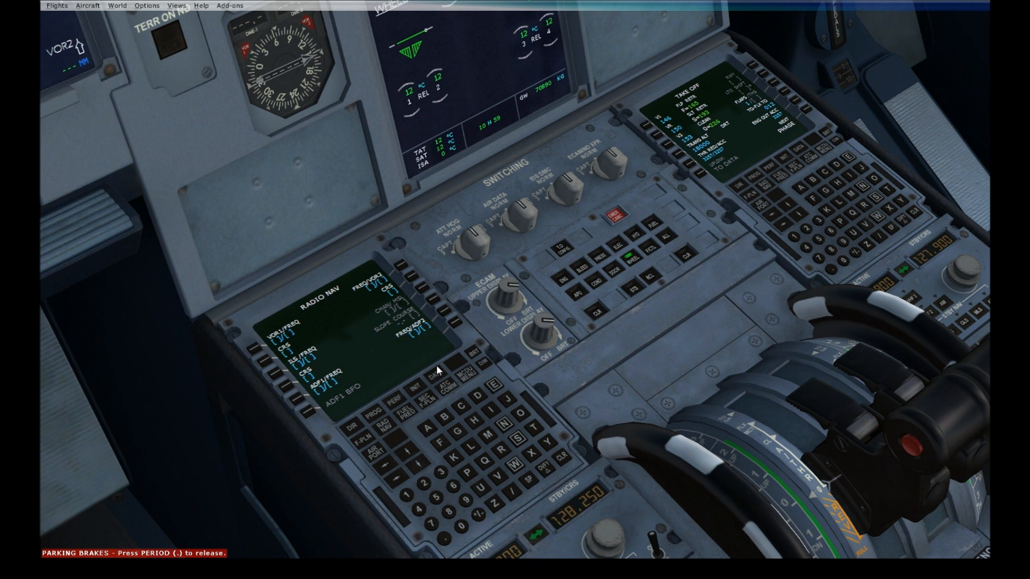
pyautogui.moveTo(538, 410)
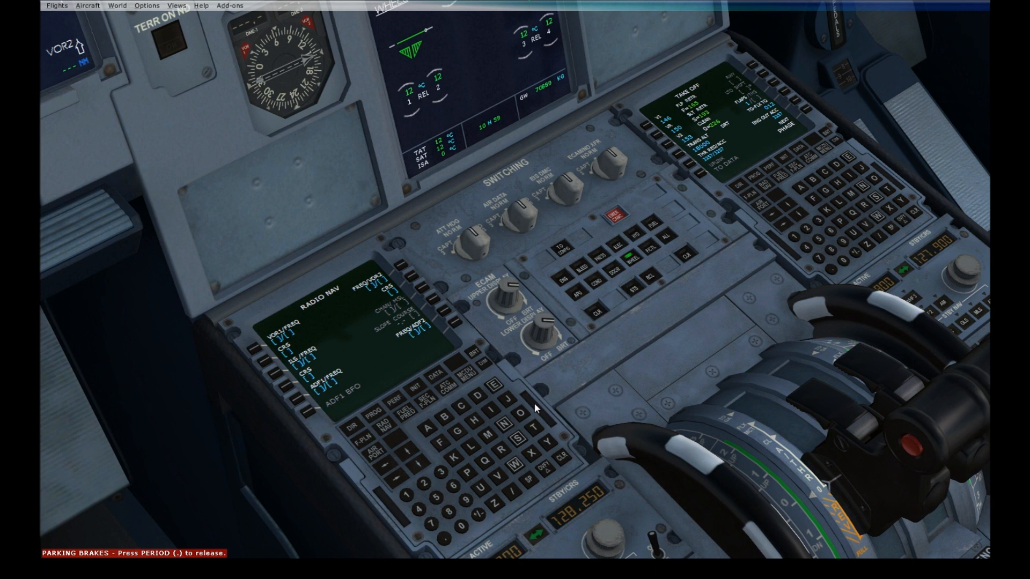
pyautogui.moveTo(410, 286)
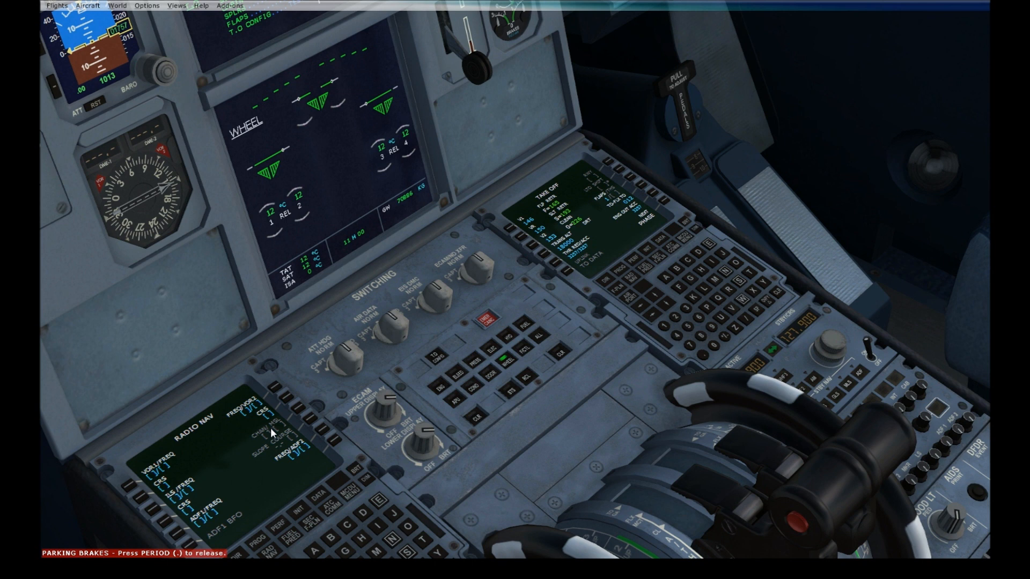
pyautogui.moveTo(223, 352)
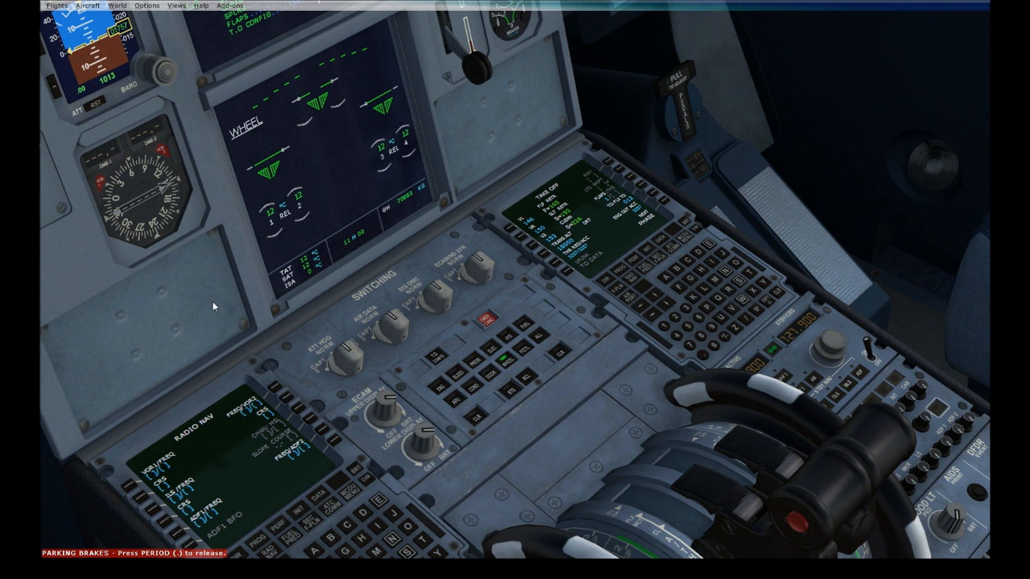
pyautogui.moveTo(118, 371)
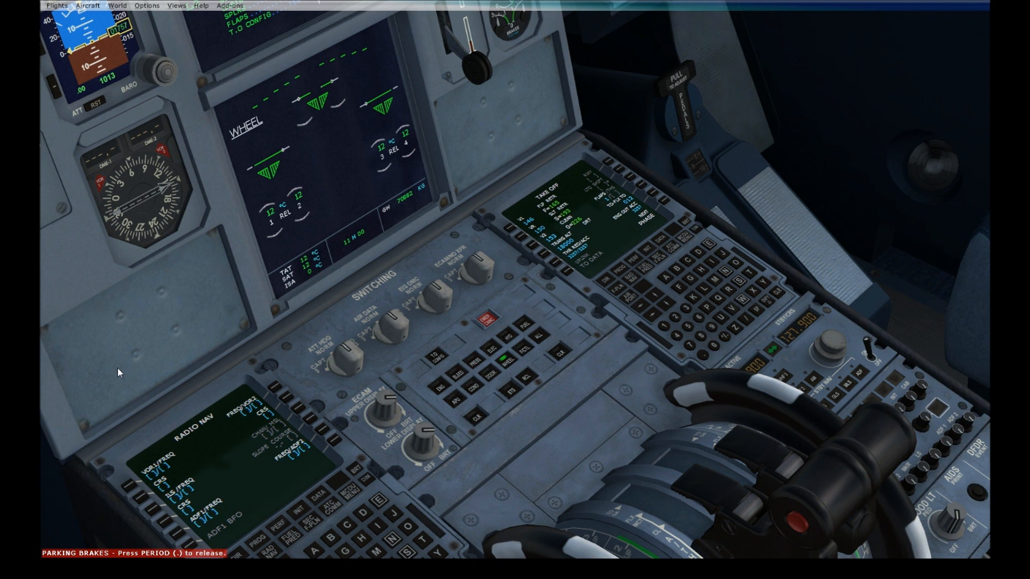
pyautogui.moveTo(87, 326)
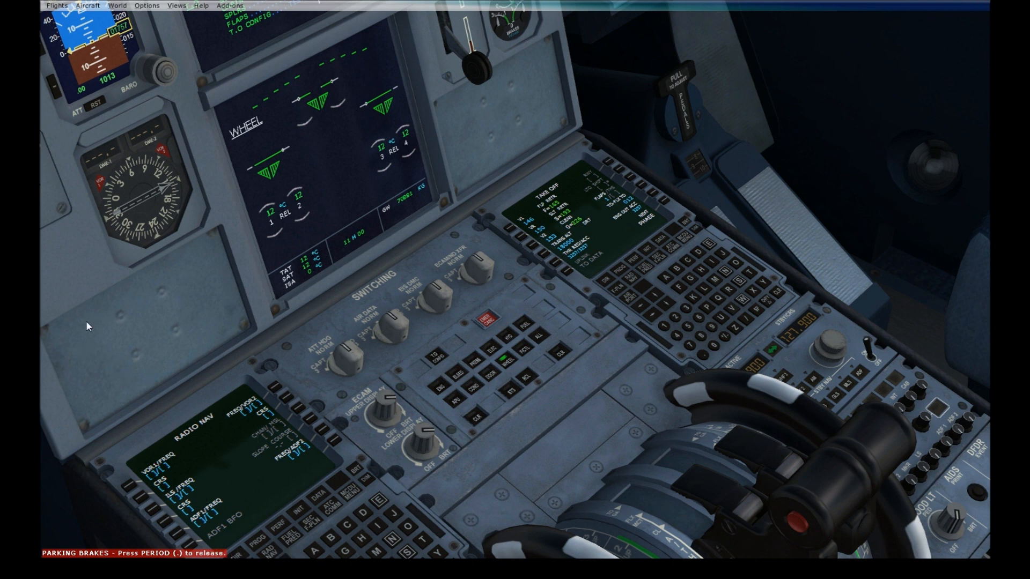